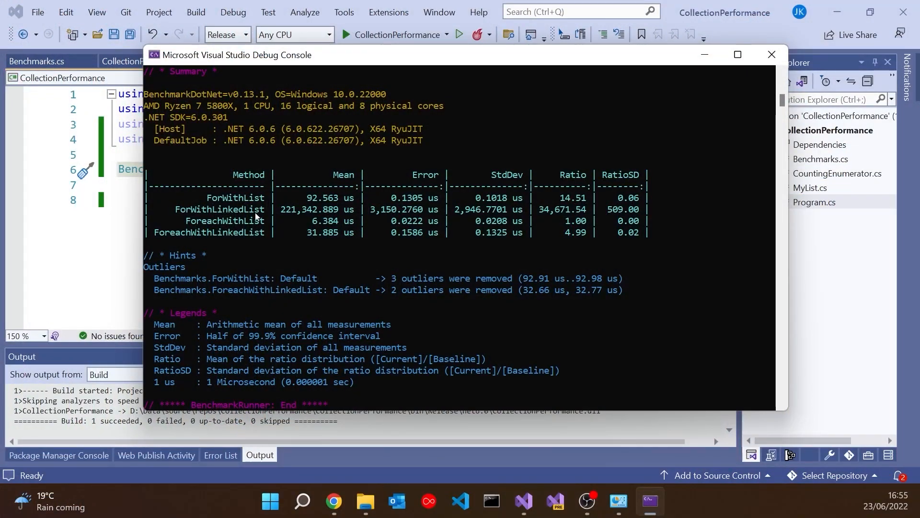
# - Review the ForWithList and ForWithLinkedList benchmarks' ElementAt calls, then move on to MyList.cs
pyautogui.click(771, 55)
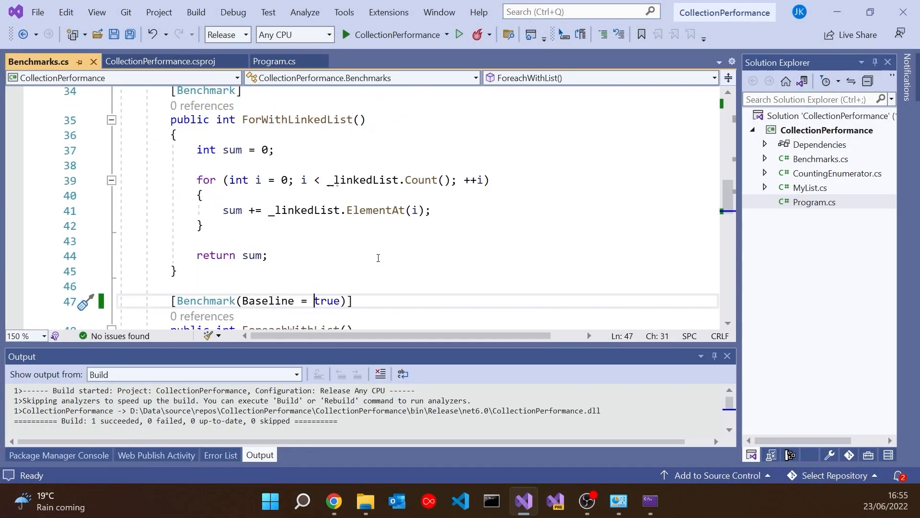
pyautogui.scroll(3)
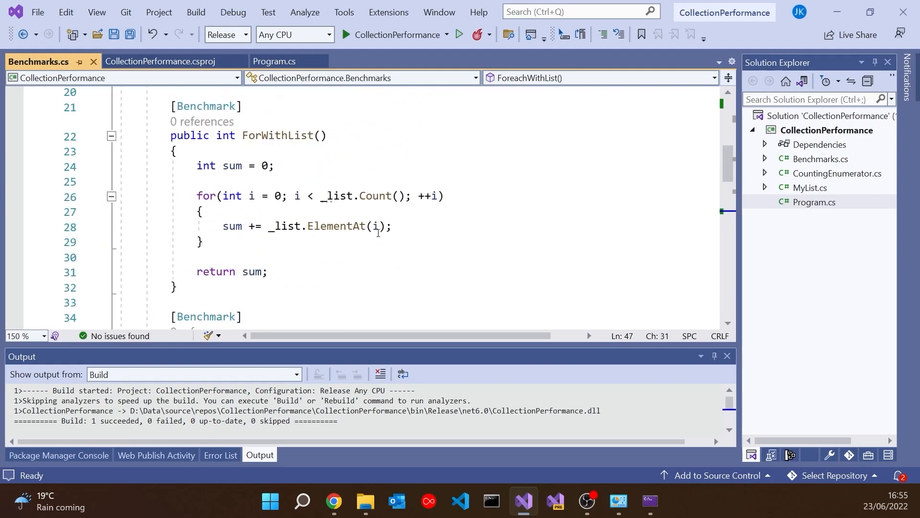
pyautogui.doubleClick(336, 227)
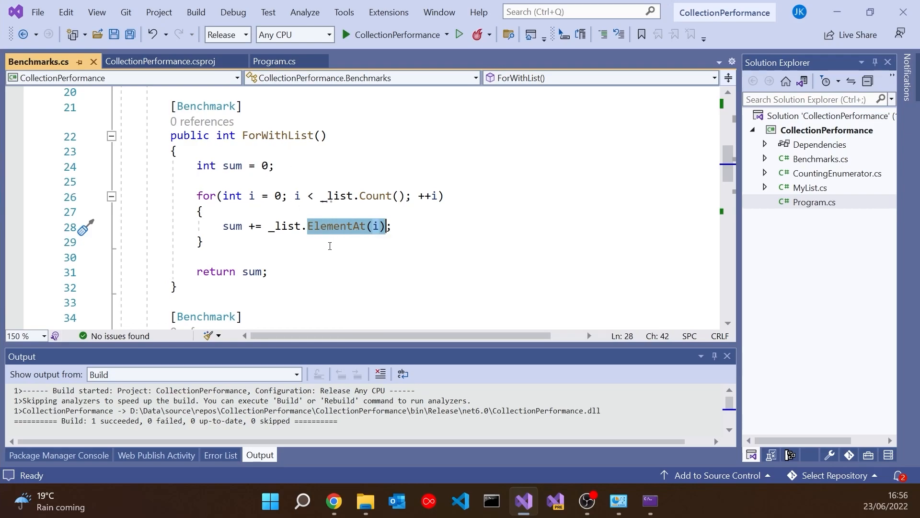
pyautogui.scroll(-3)
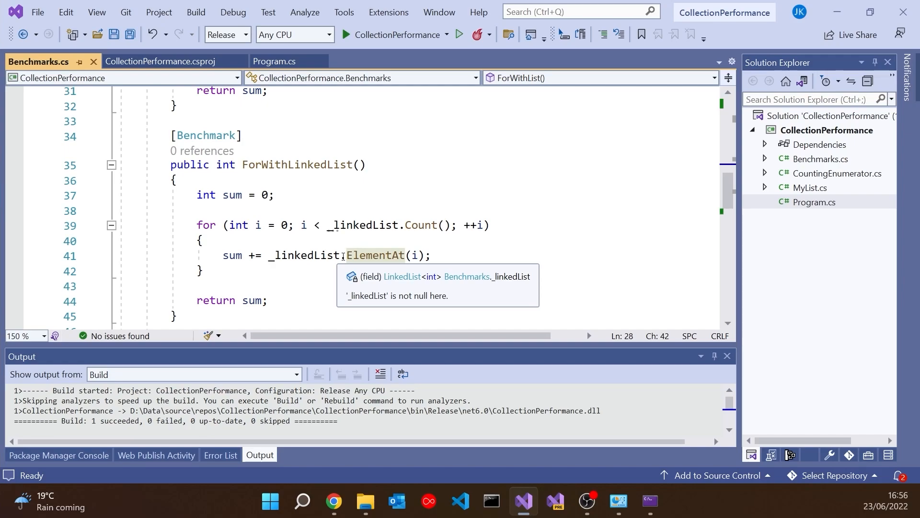
pyautogui.click(810, 187)
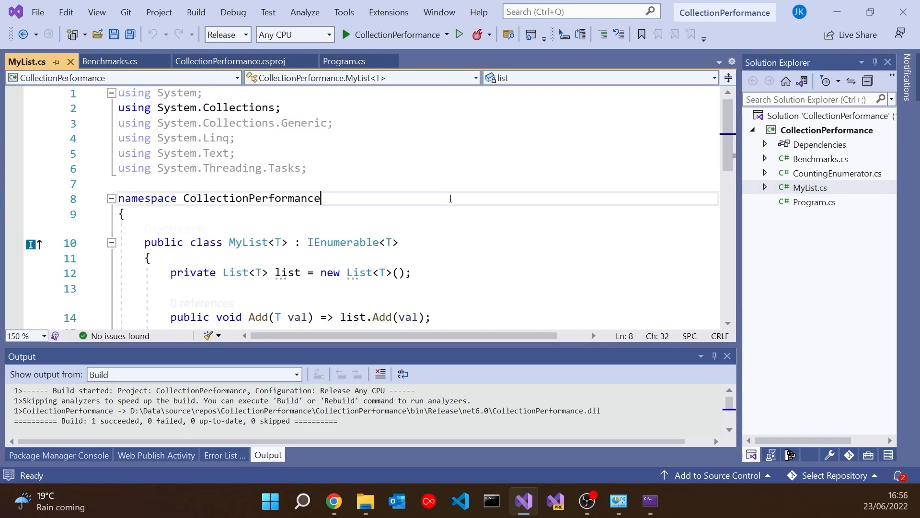
# - Scroll to the MyList class body and select its private List<T> field line
pyautogui.scroll(-3)
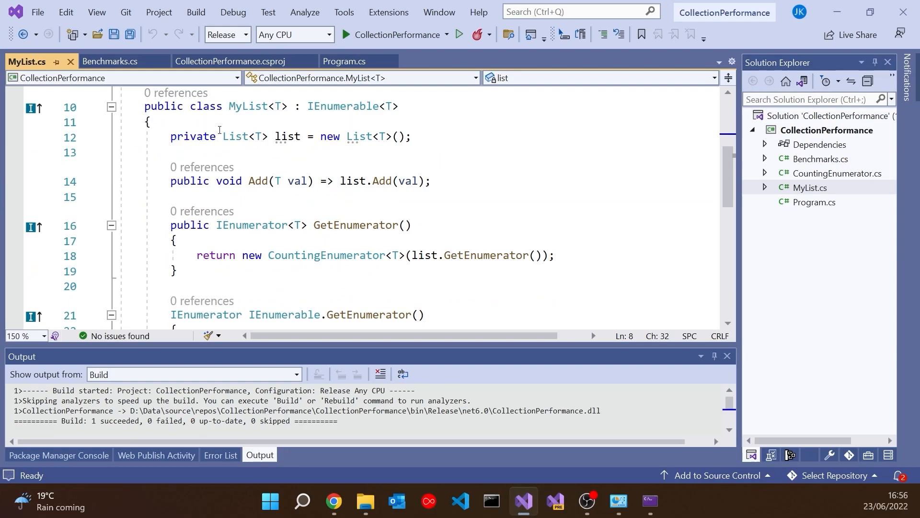
pyautogui.tripleClick(282, 136)
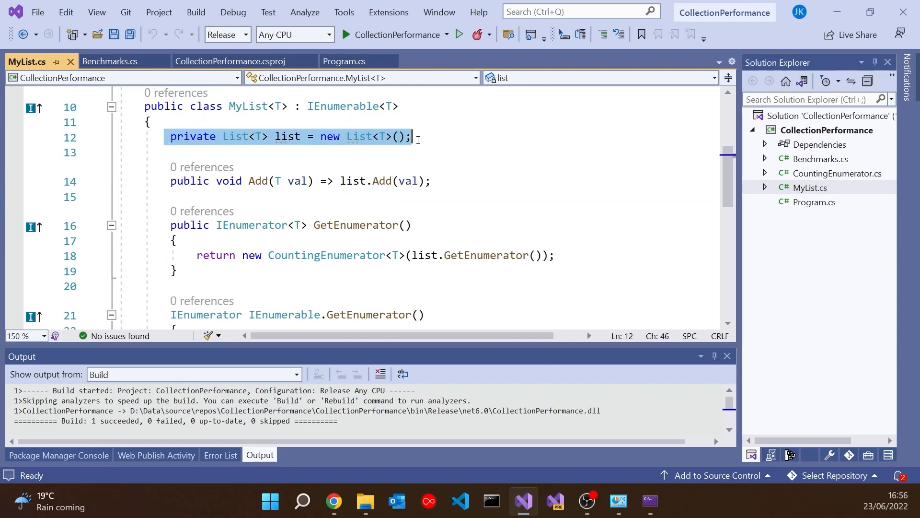
pyautogui.moveTo(236, 137)
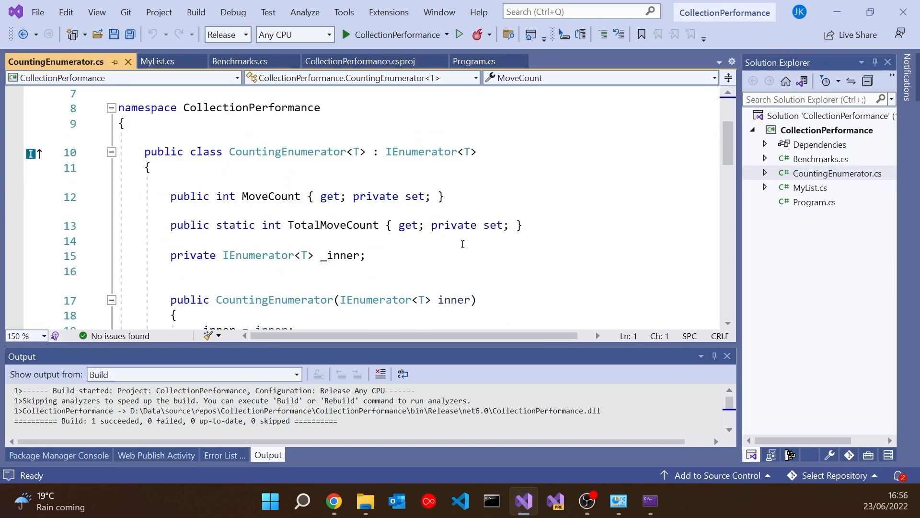
# - Locate MoveNext and highlight the ++MoveCount and ++TotalMoveCount increment lines
pyautogui.scroll(-3)
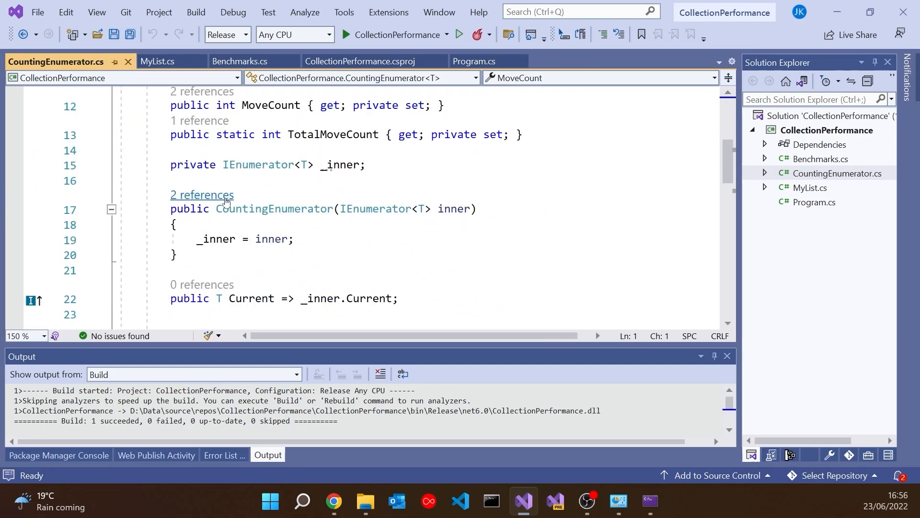
pyautogui.scroll(-3)
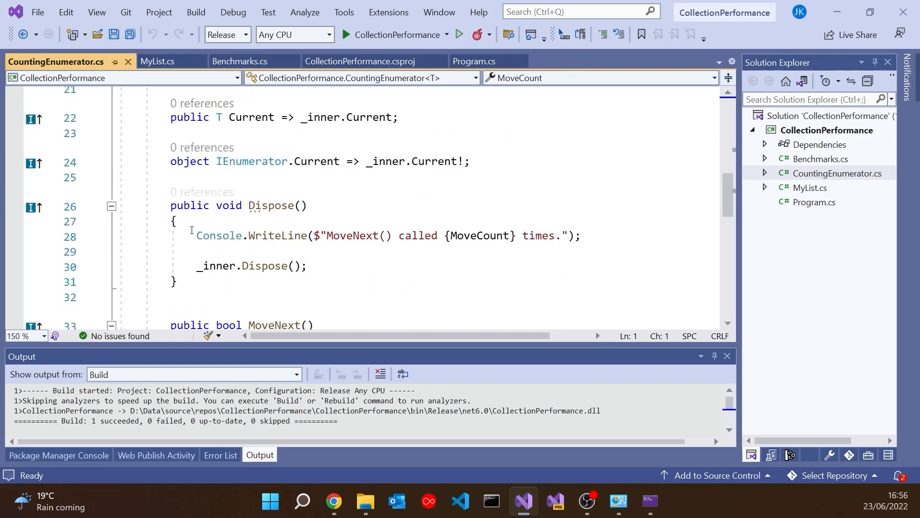
pyautogui.scroll(-3)
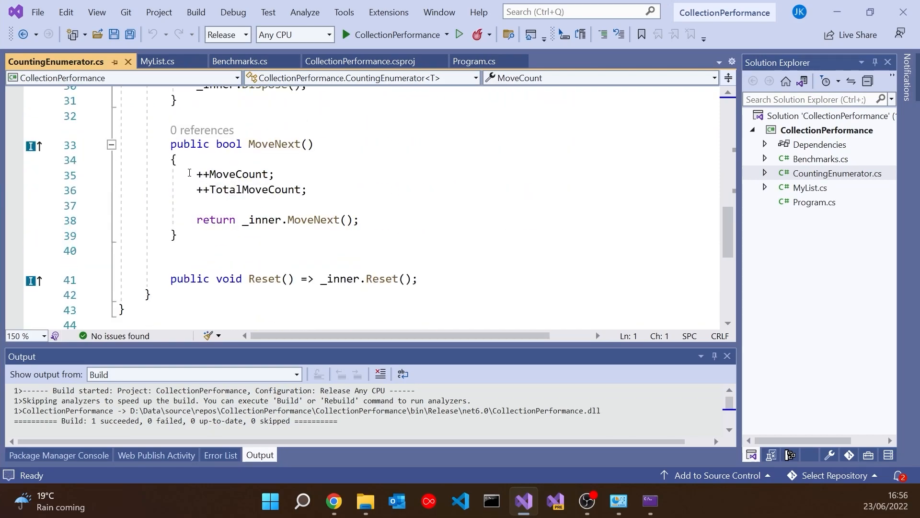
pyautogui.moveTo(197, 174); pyautogui.dragTo(308, 189)
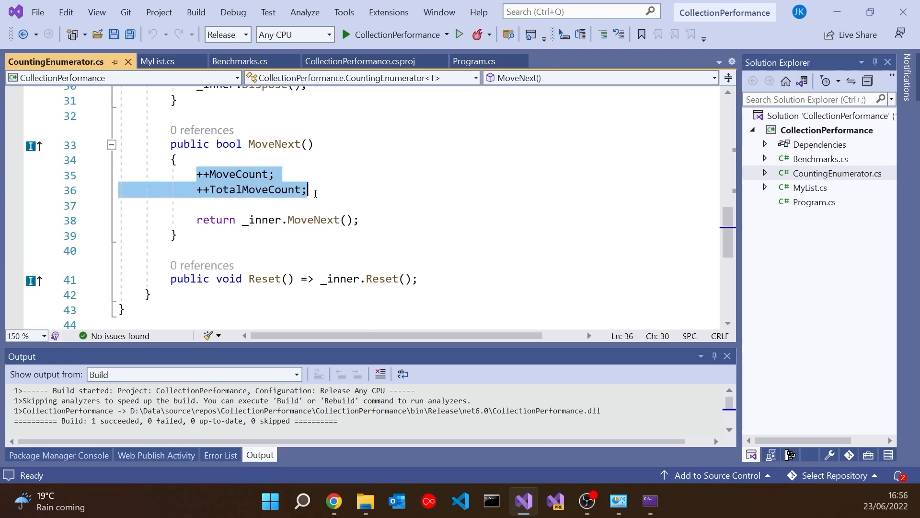
pyautogui.click(275, 173)
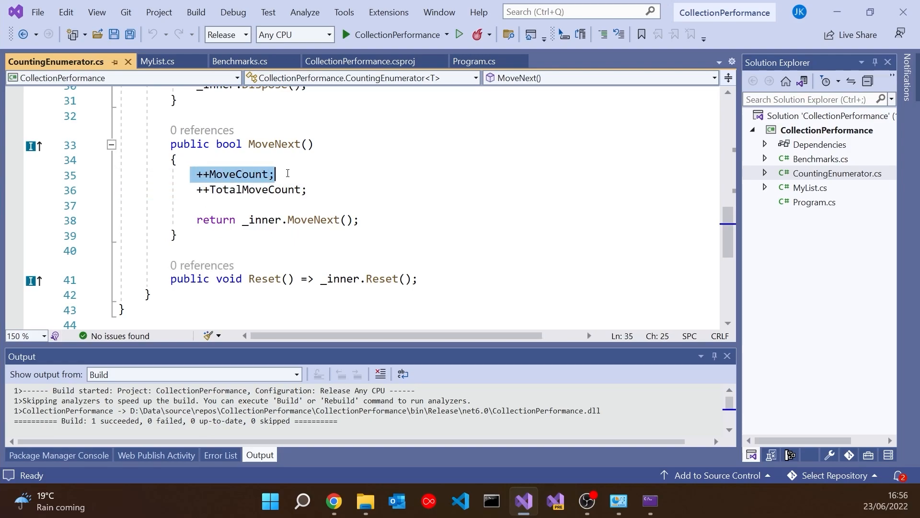
pyautogui.click(250, 189)
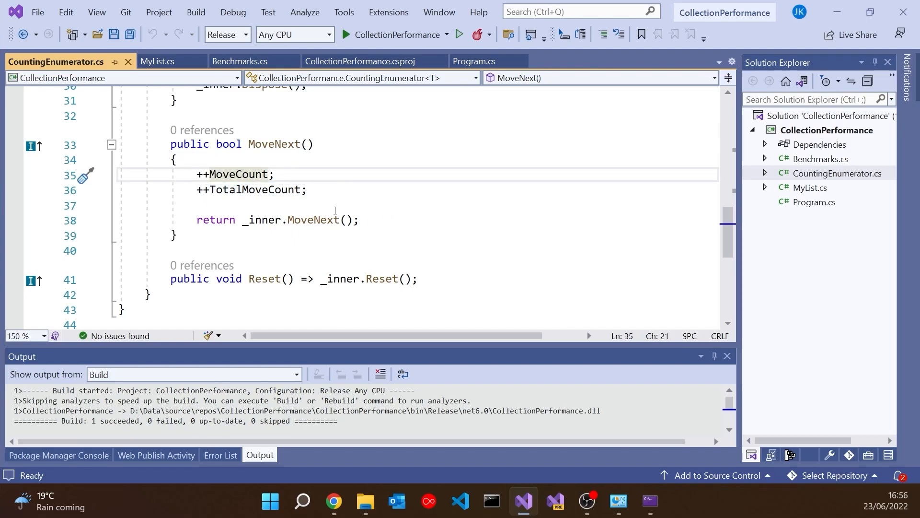
pyautogui.scroll(3)
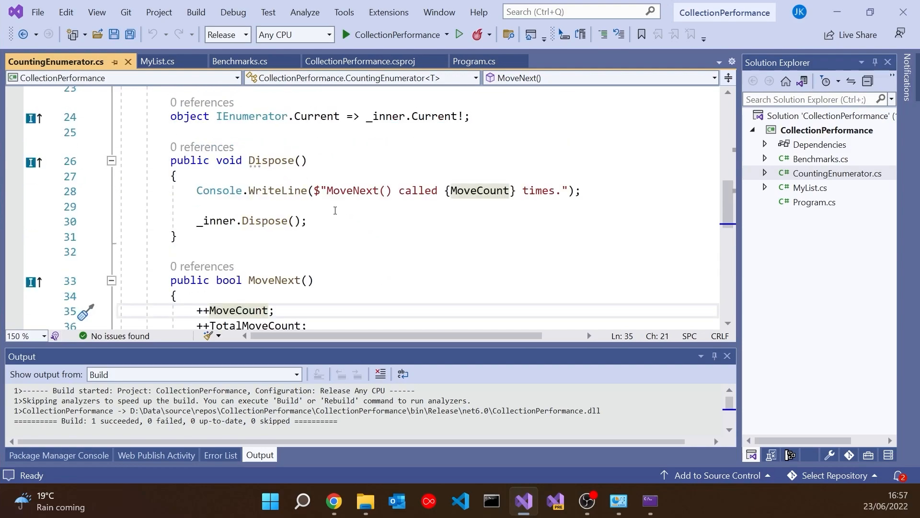
pyautogui.scroll(3)
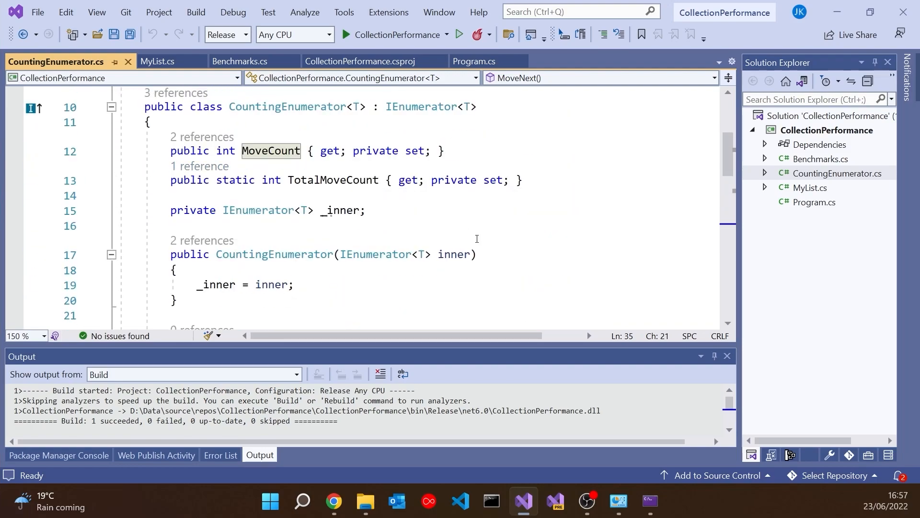
pyautogui.moveTo(424, 300)
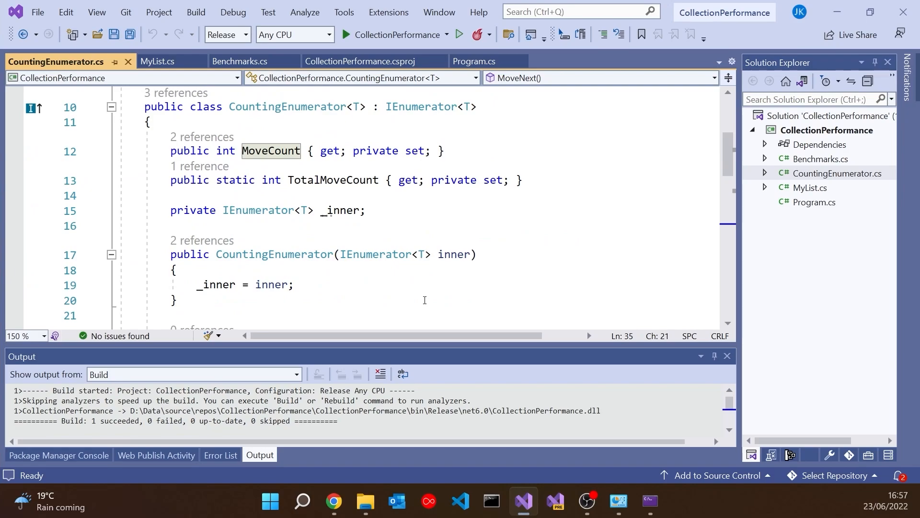
# - Scroll through MyList to its GetEnumerator methods returning CountingEnumerators
pyautogui.click(154, 61)
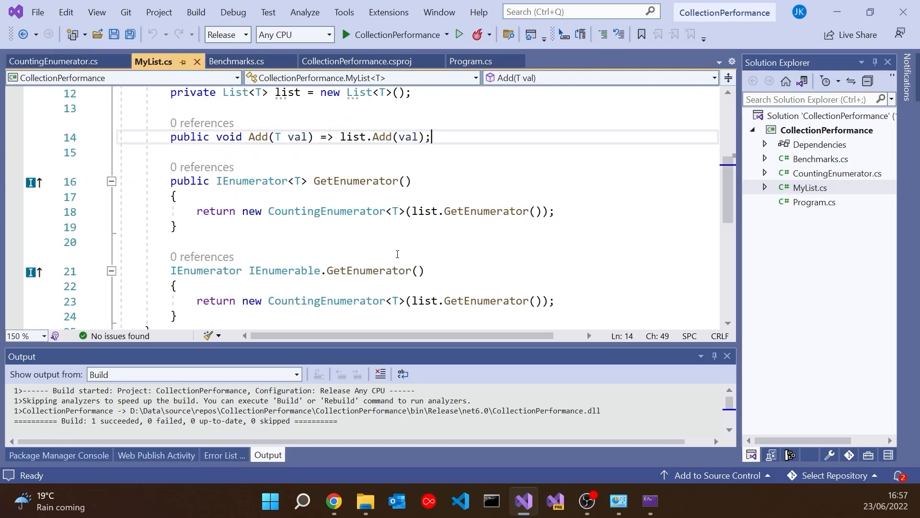
pyautogui.scroll(3)
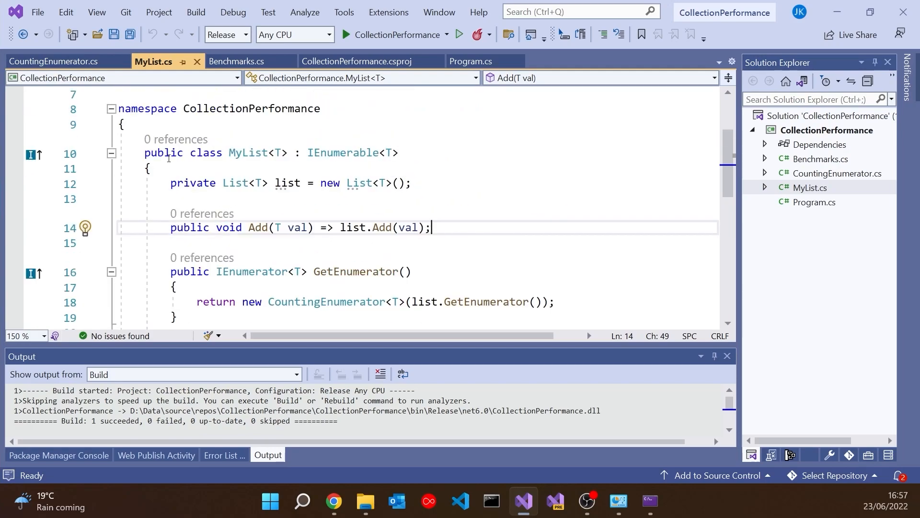
pyautogui.scroll(-3)
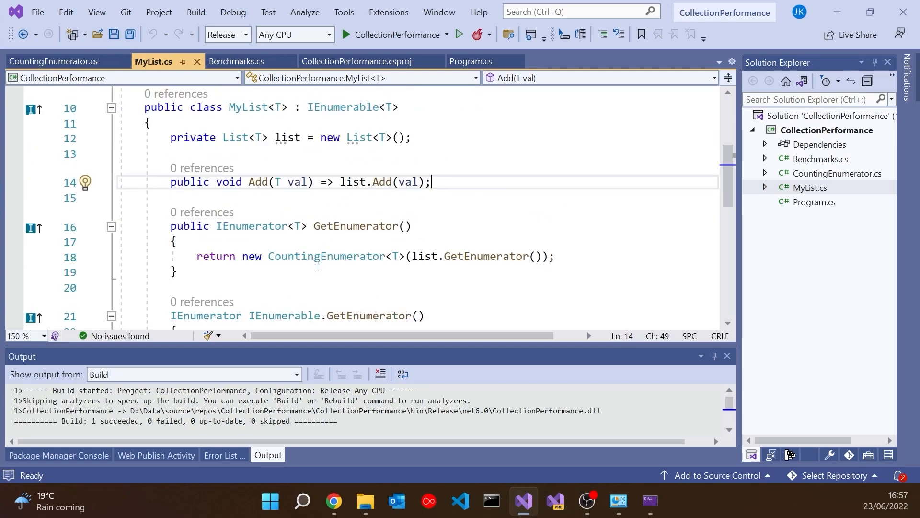
pyautogui.scroll(-3)
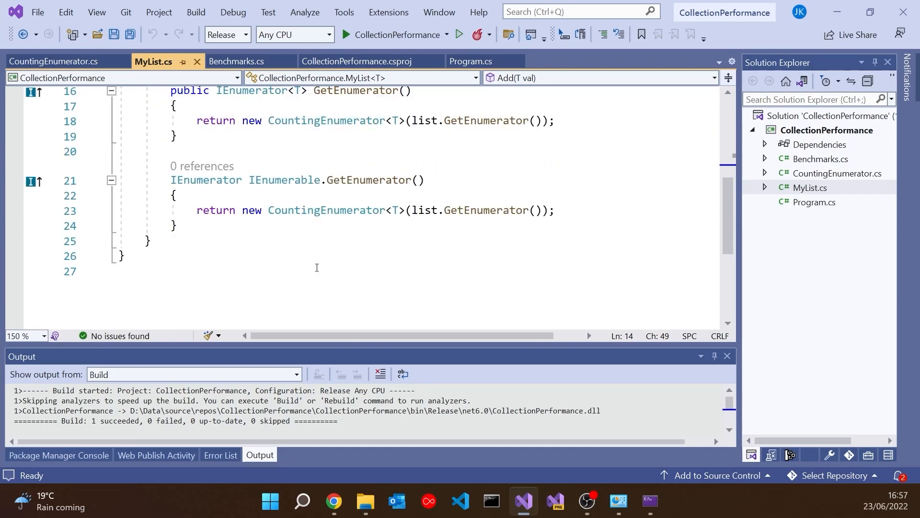
# - In Program.cs declare var myList = new MyList<int> initialized with 1 through 10
pyautogui.click(470, 61)
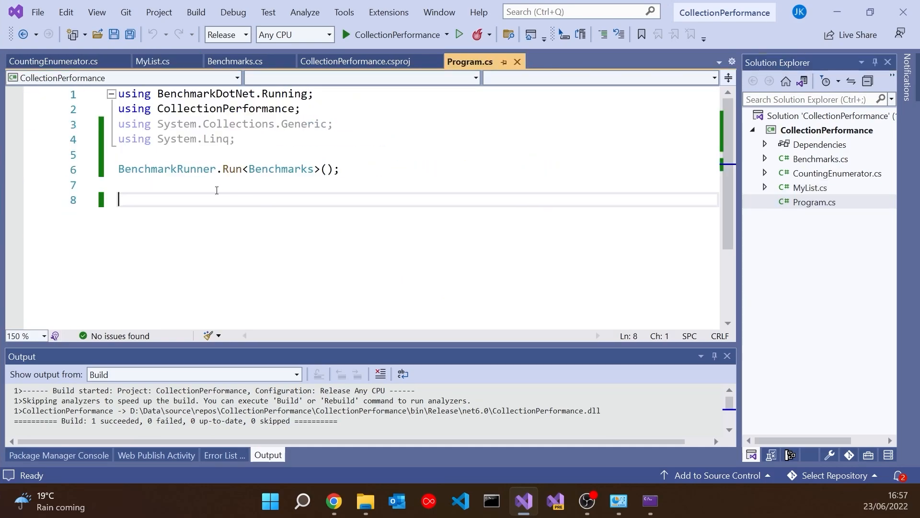
pyautogui.write('var')
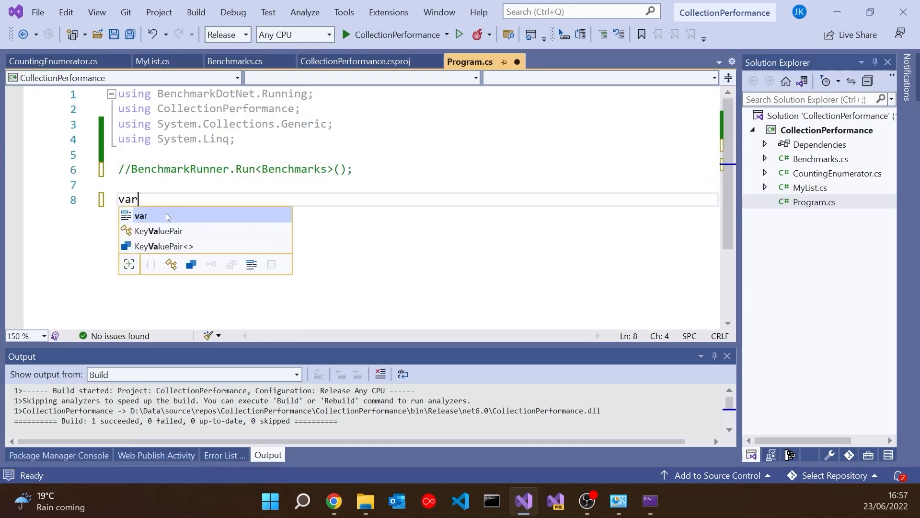
pyautogui.write('myList = new List<int>();')
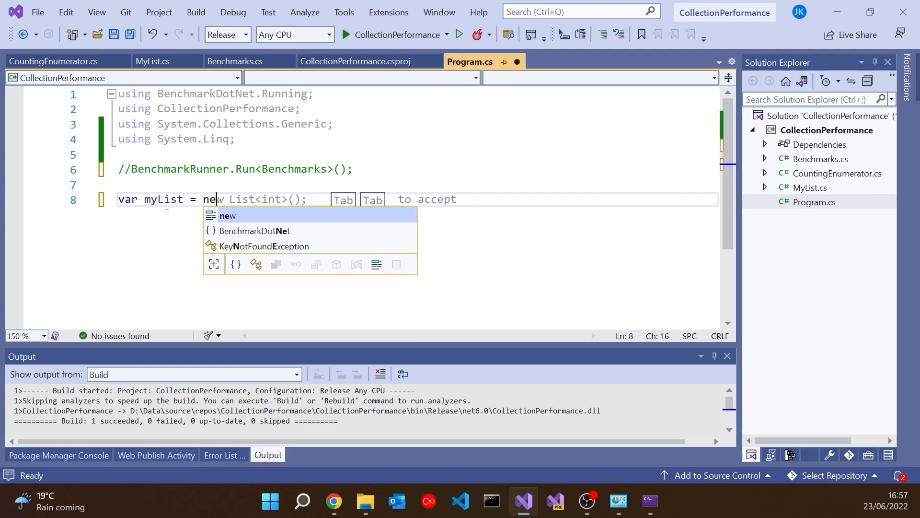
pyautogui.write('MyList<int> {')
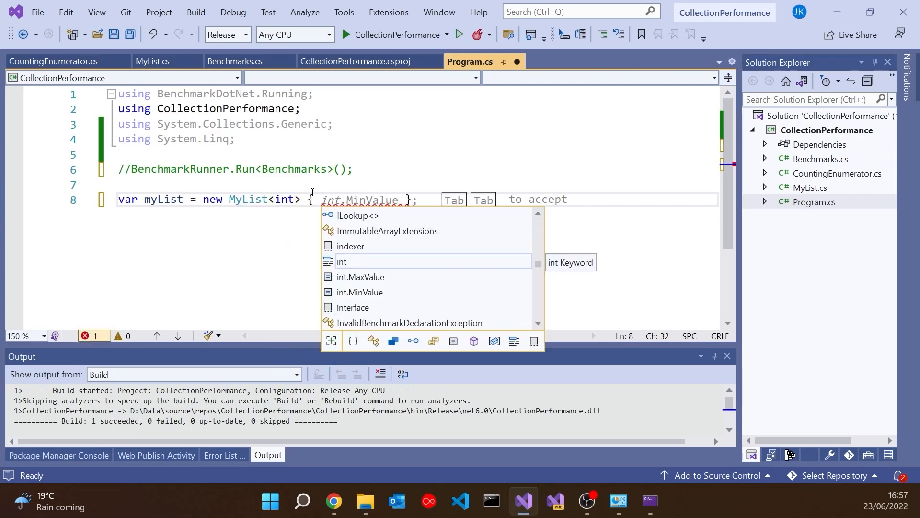
pyautogui.write('1,2,3,4')
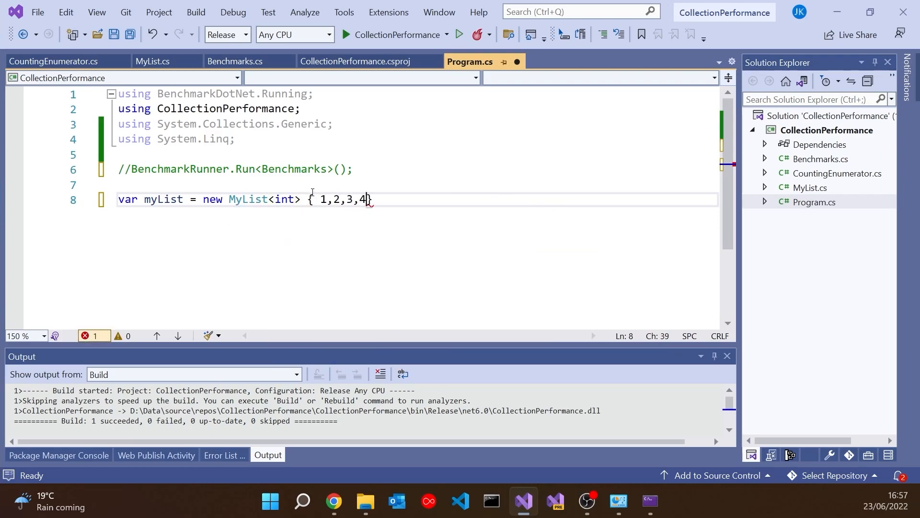
pyautogui.write(',5,6,7,8,')
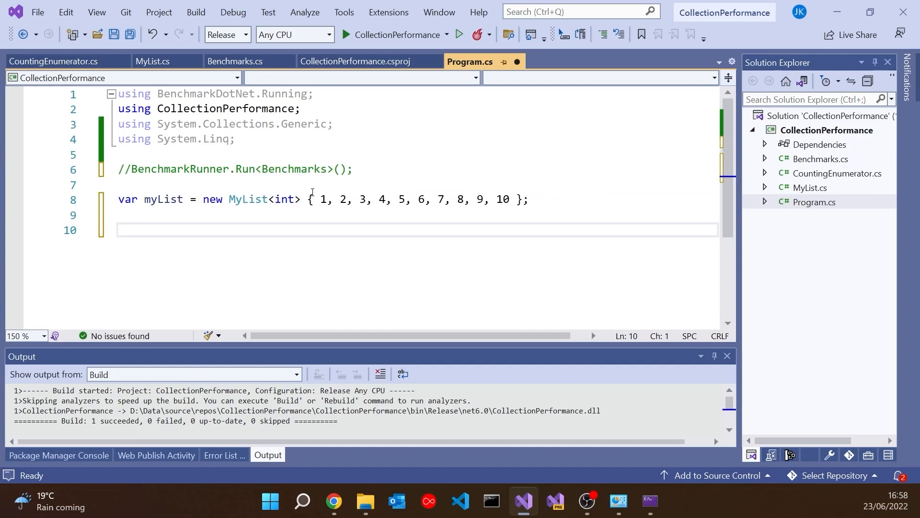
# - Add a Console.WriteLine of CountingEnumerator<int>.TotalMoveCount after the loop
pyautogui.click(121, 229)
pyautogui.write('foreach (var item in myList')
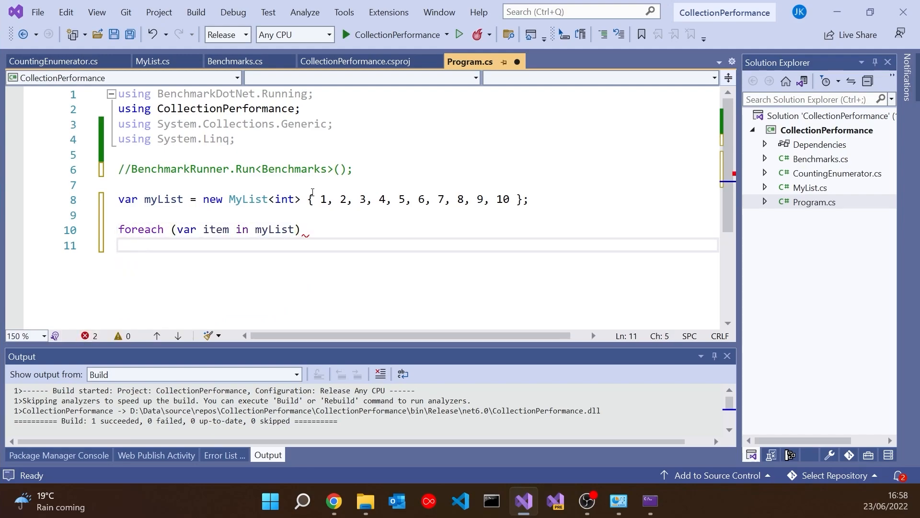
pyautogui.write('System.Console.WriteLine();')
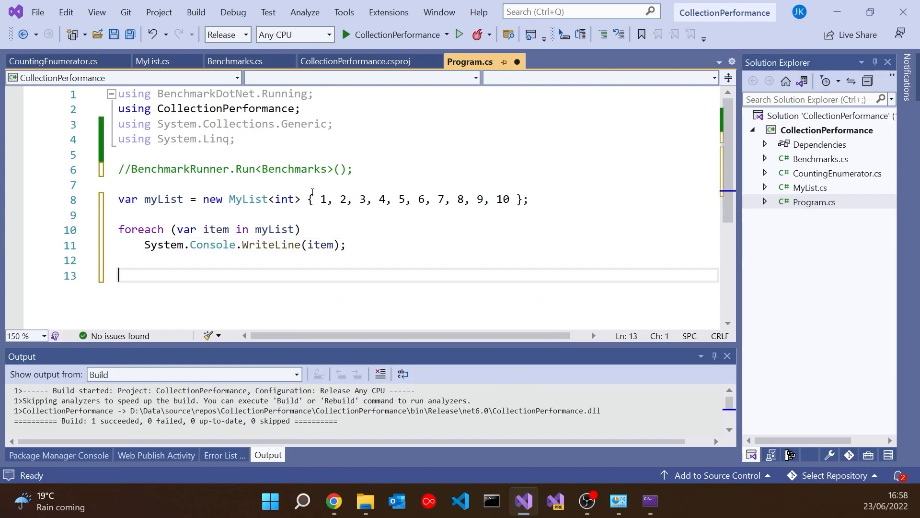
pyautogui.write('CountingEnumerator<int>')
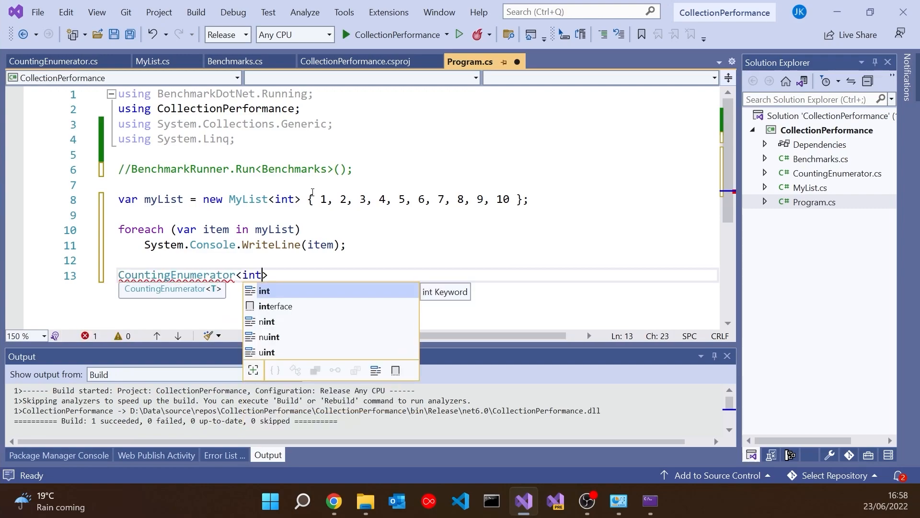
pyautogui.write('.Console.WriteLine(')
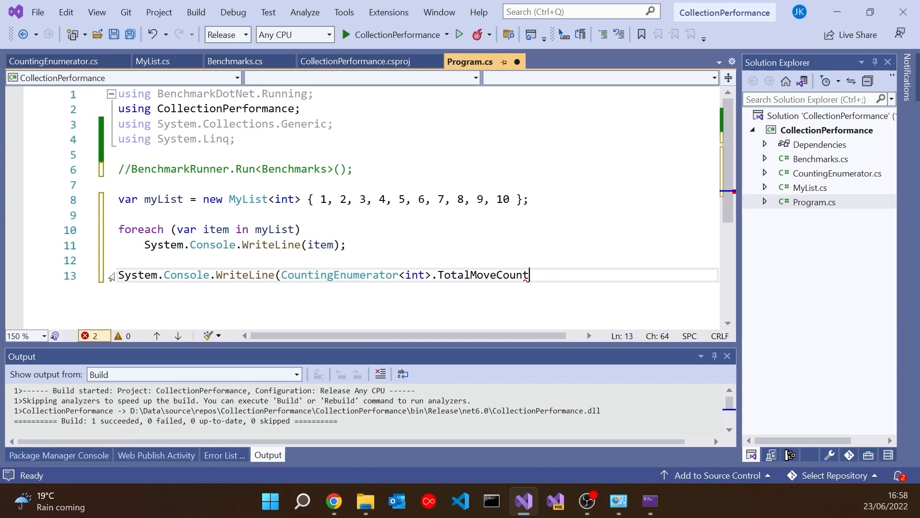
# - Finish the WriteLine, glance at CountingEnumerator's Dispose, and build the solution
pyautogui.write(');')
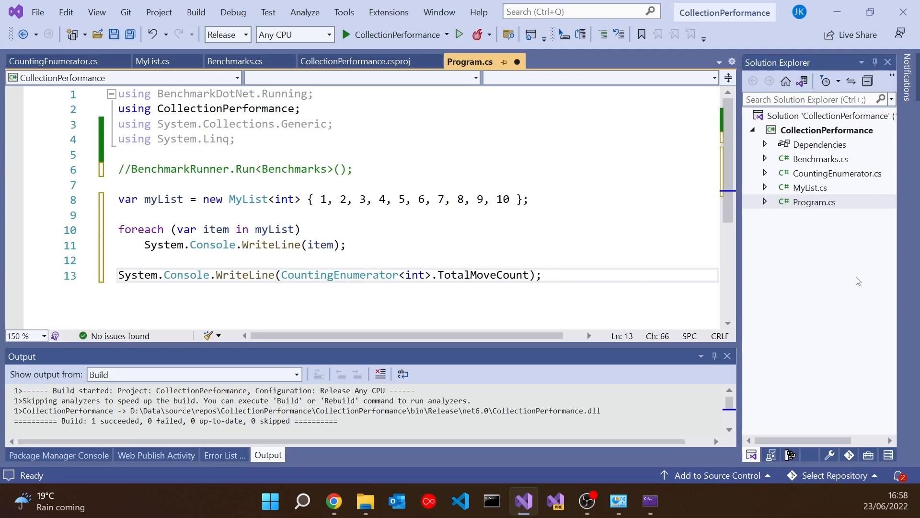
pyautogui.click(56, 62)
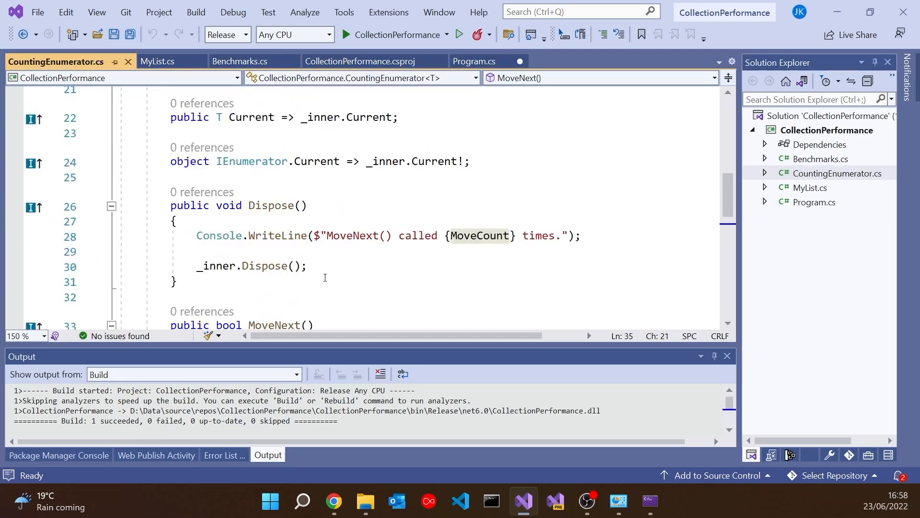
pyautogui.moveTo(471, 250)
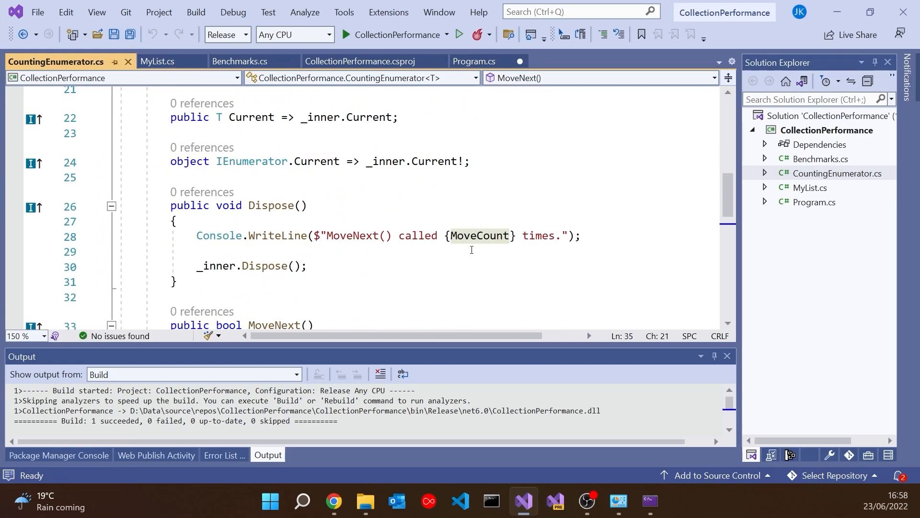
pyautogui.click(472, 61)
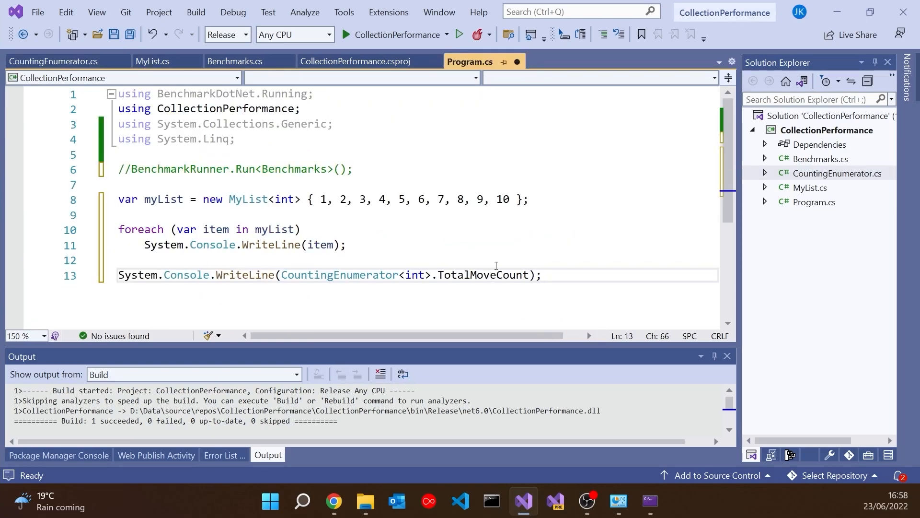
pyautogui.click(463, 34)
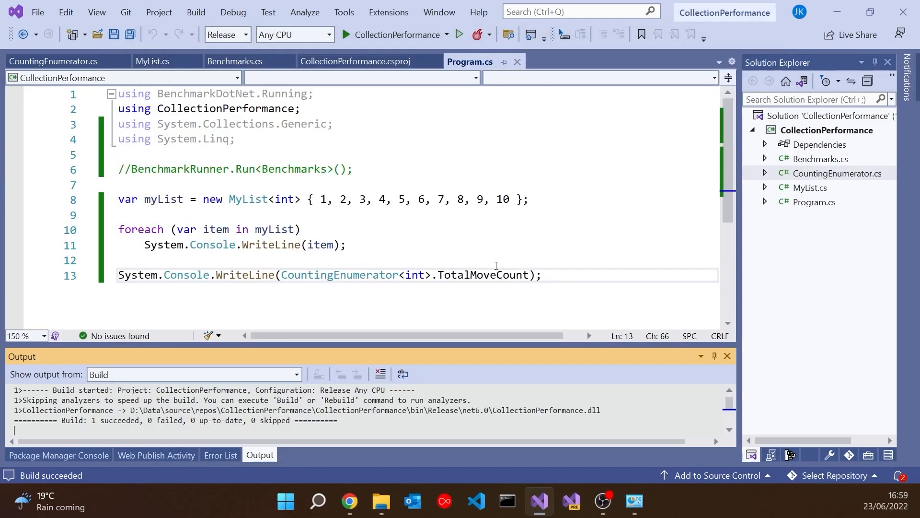
# - Write a for loop over myList.Count() printing myList.ElementAt(i) in place of the foreach
pyautogui.click(124, 229)
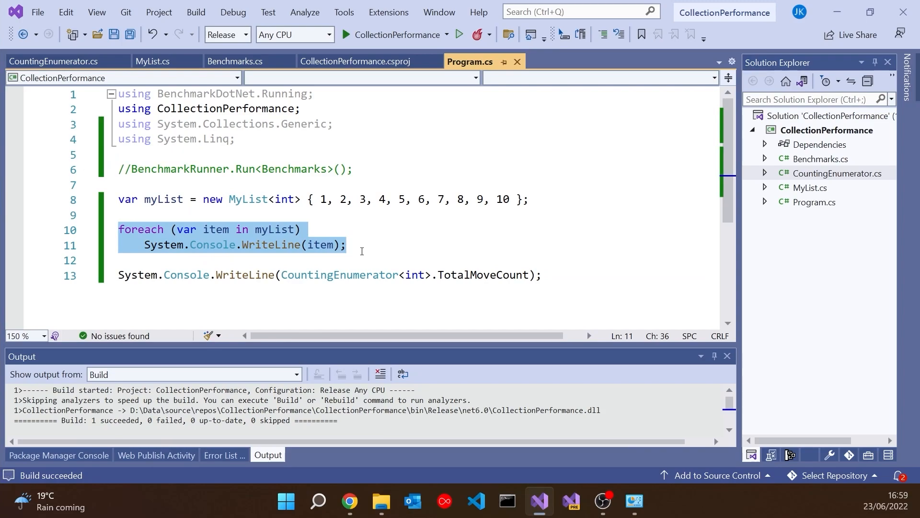
pyautogui.write('for(int i = 0;')
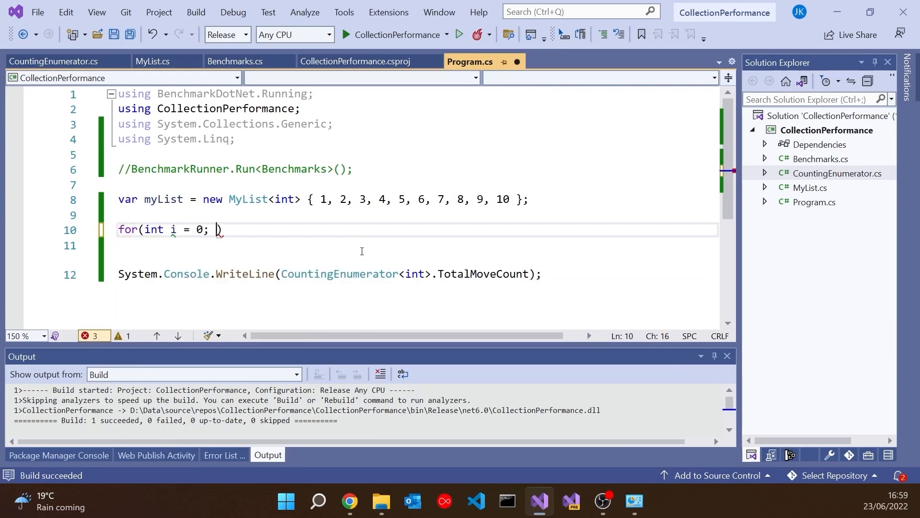
pyautogui.write('i <')
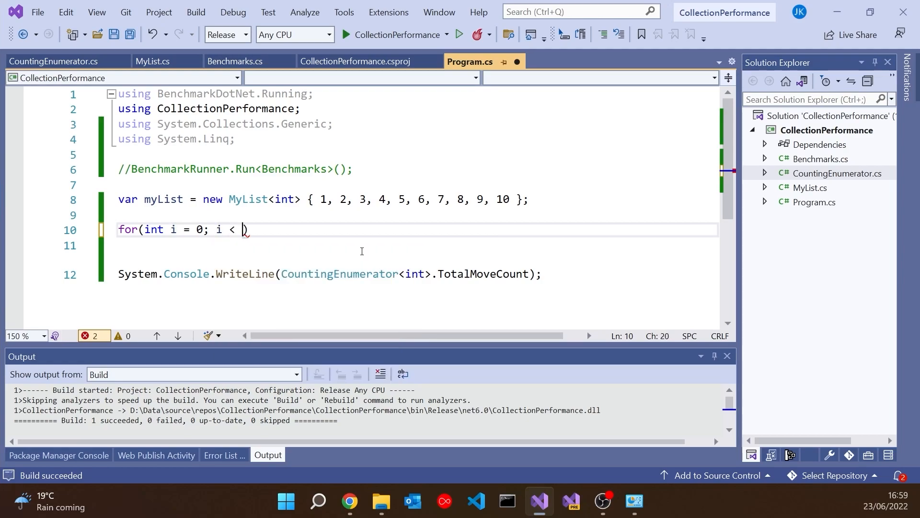
pyautogui.write('myList.')
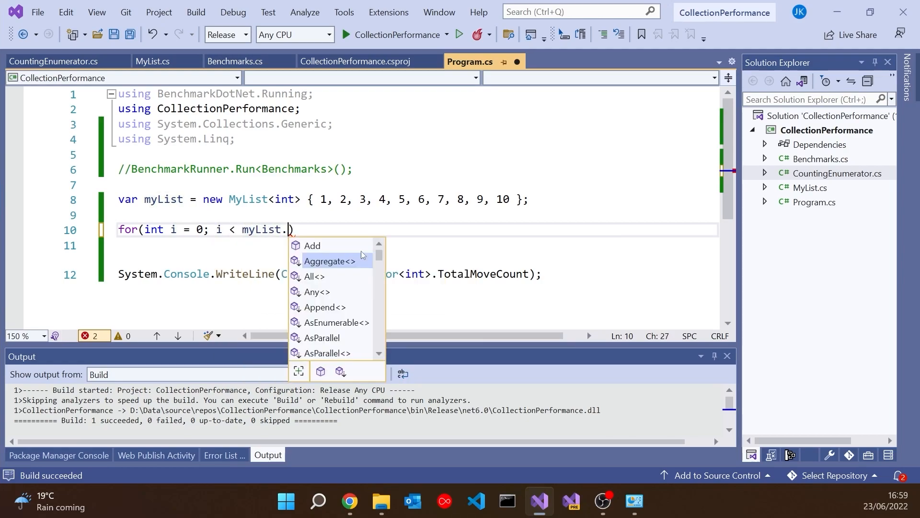
pyautogui.write('Count()')
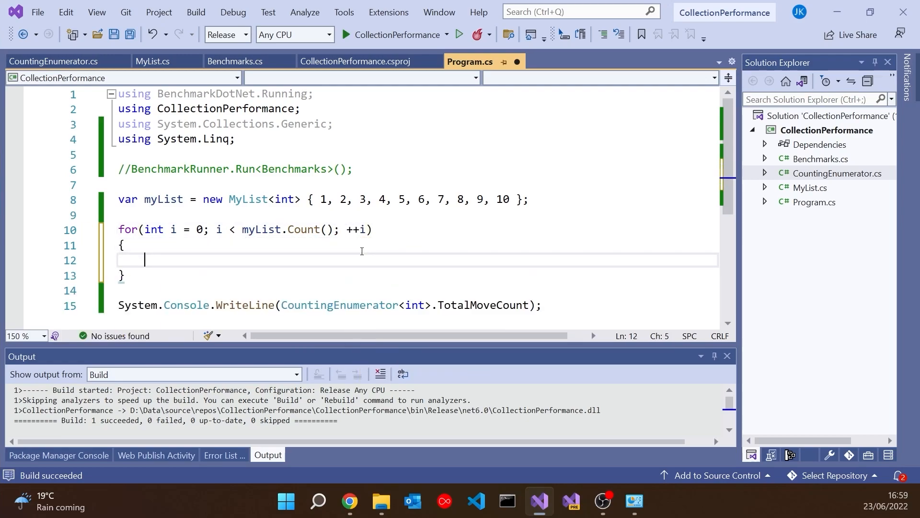
pyautogui.write('System.Console.WriteLine();')
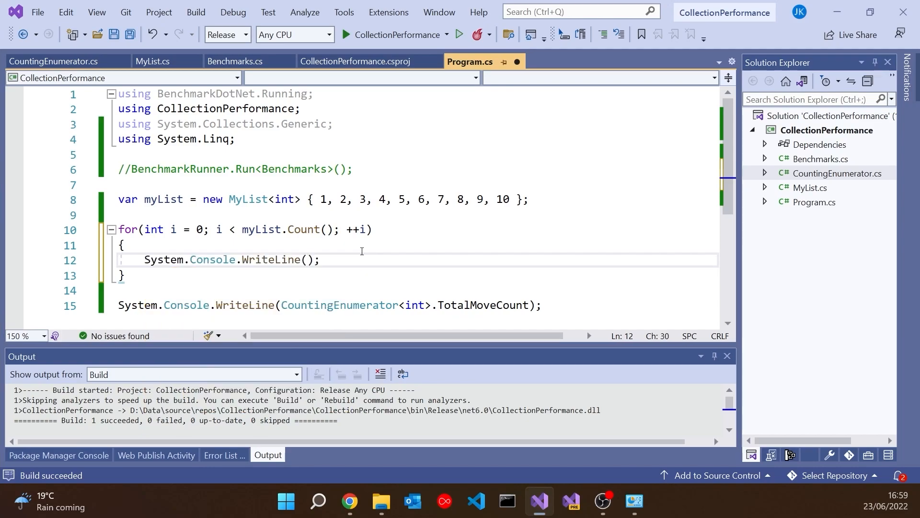
pyautogui.write('myList')
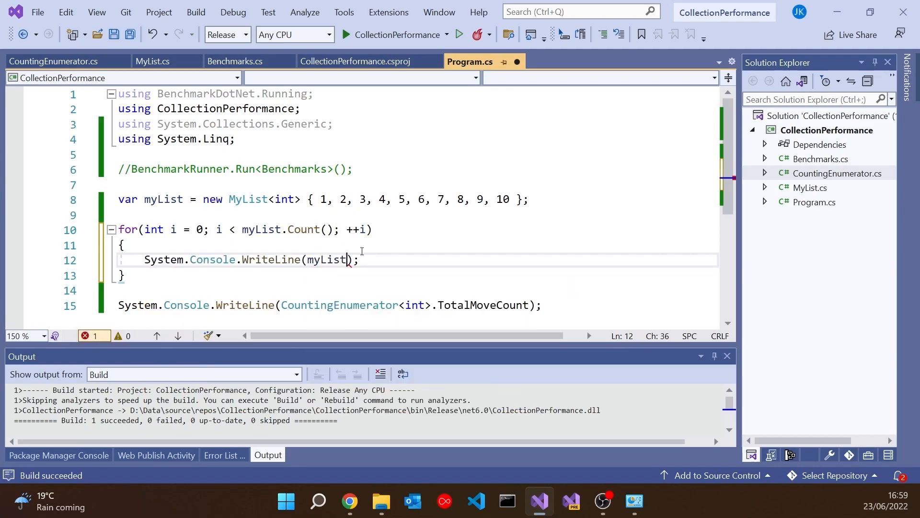
pyautogui.write('.ElementAt(i')
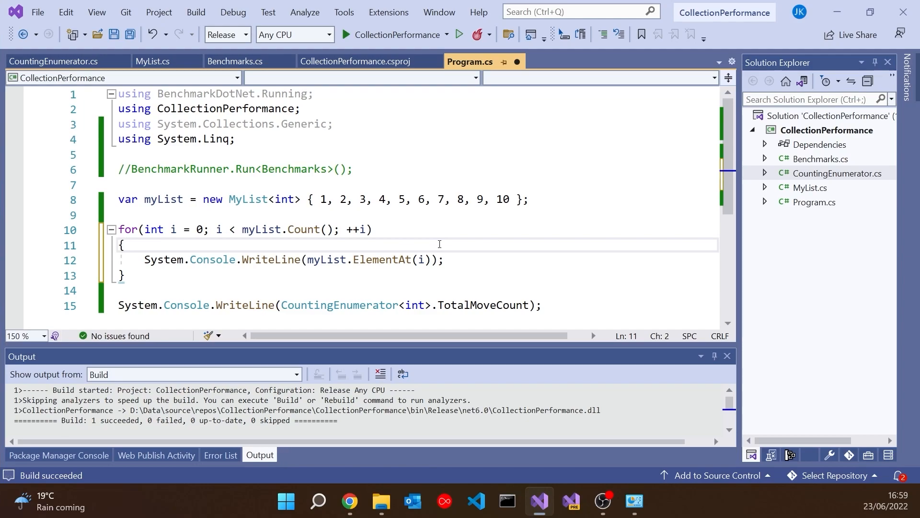
# - Run the program and read the total move count of 176 in the Debug Console
pyautogui.click(463, 35)
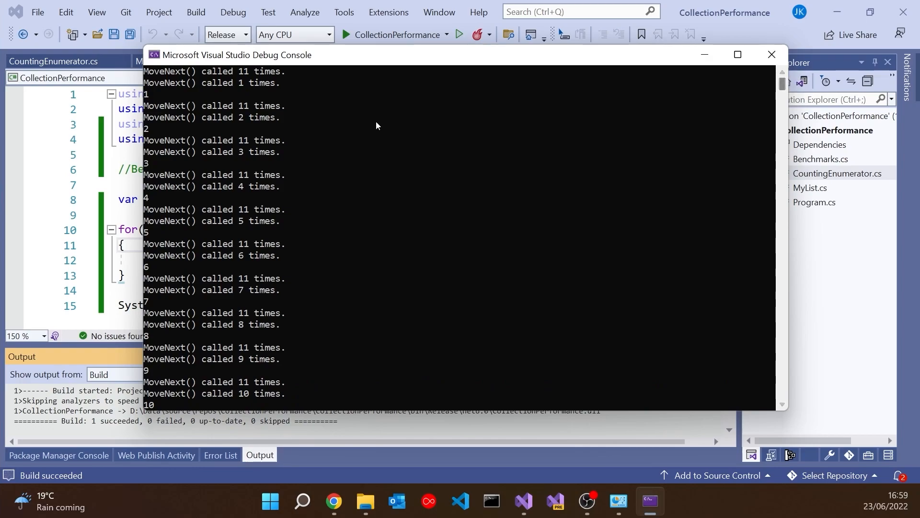
pyautogui.moveTo(241, 81)
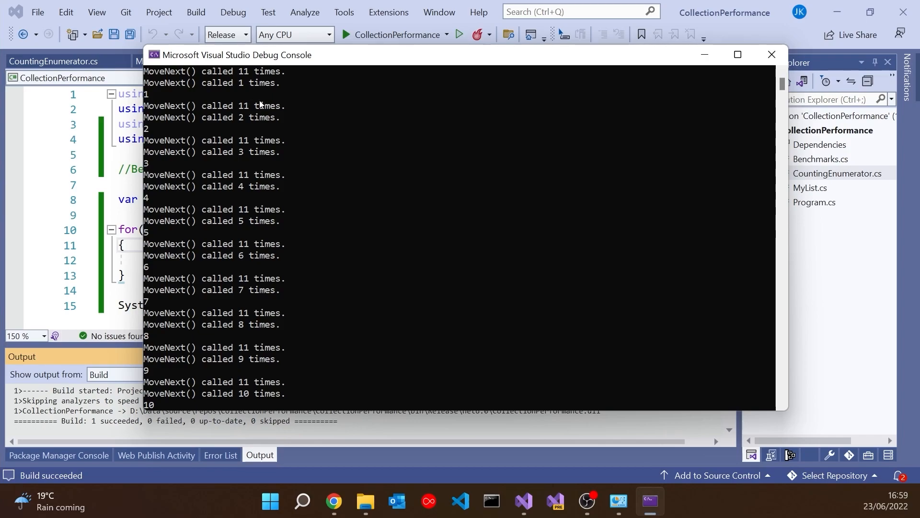
pyautogui.moveTo(245, 188)
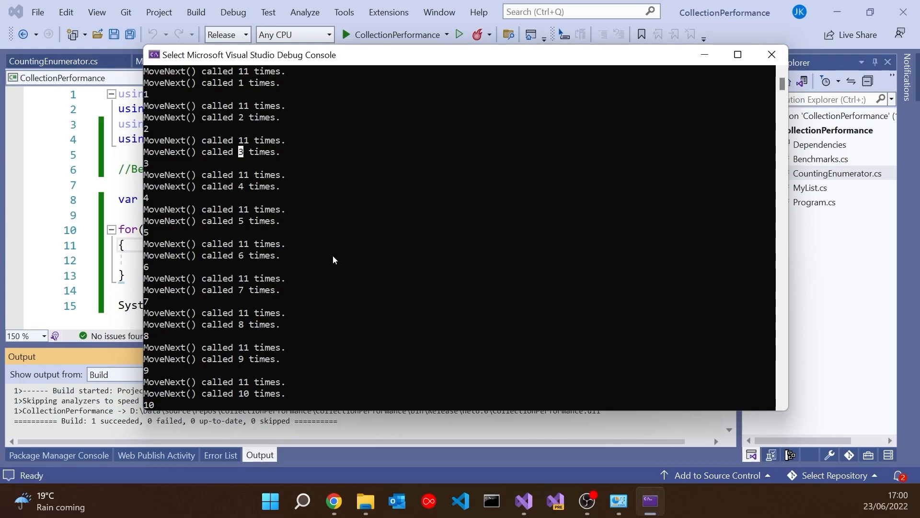
pyautogui.scroll(-3)
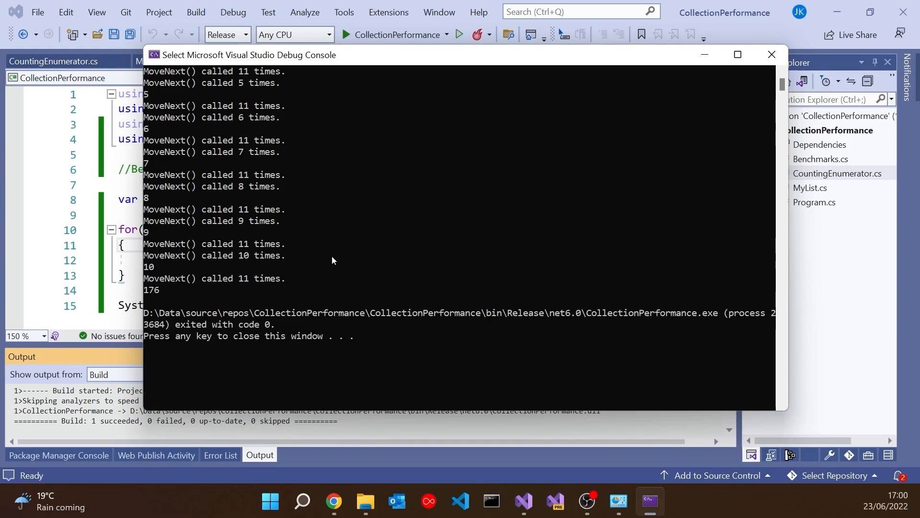
pyautogui.moveTo(163, 296)
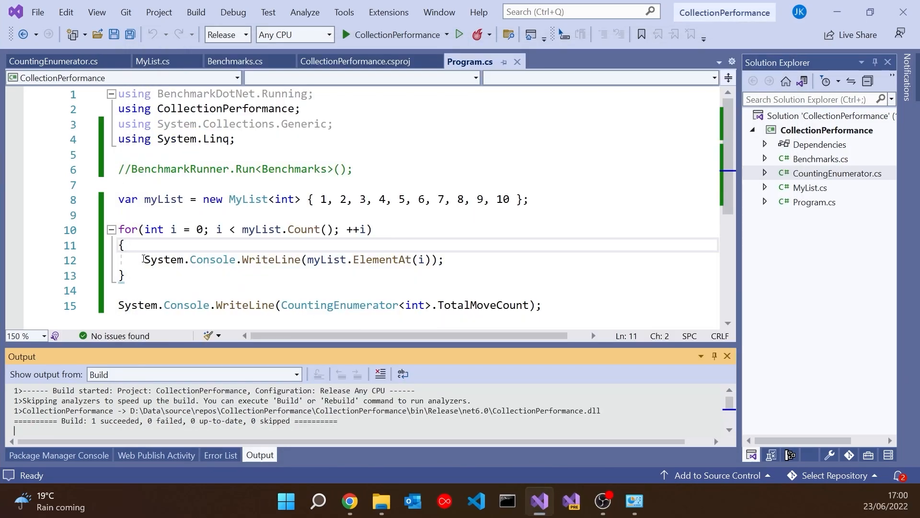
# - Comment out the per-element WriteLine and rerun to get a total of 121 moves
pyautogui.write('//')
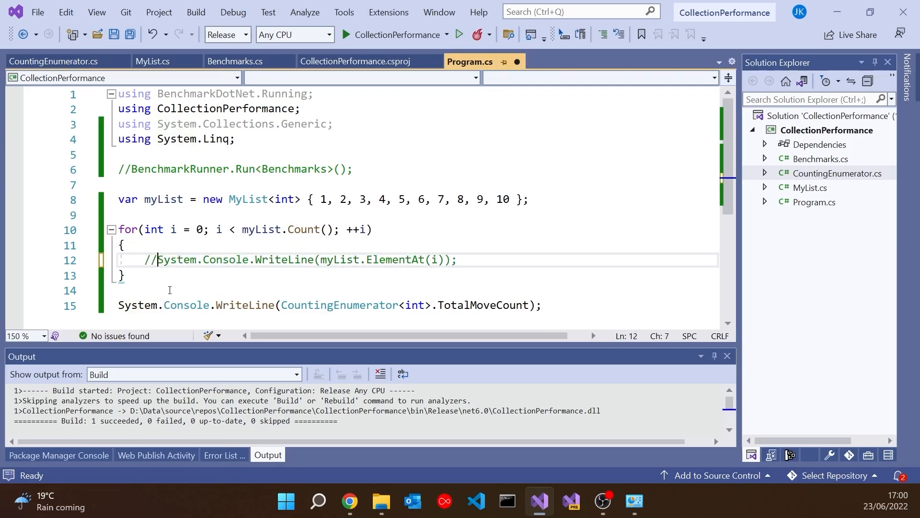
pyautogui.click(463, 34)
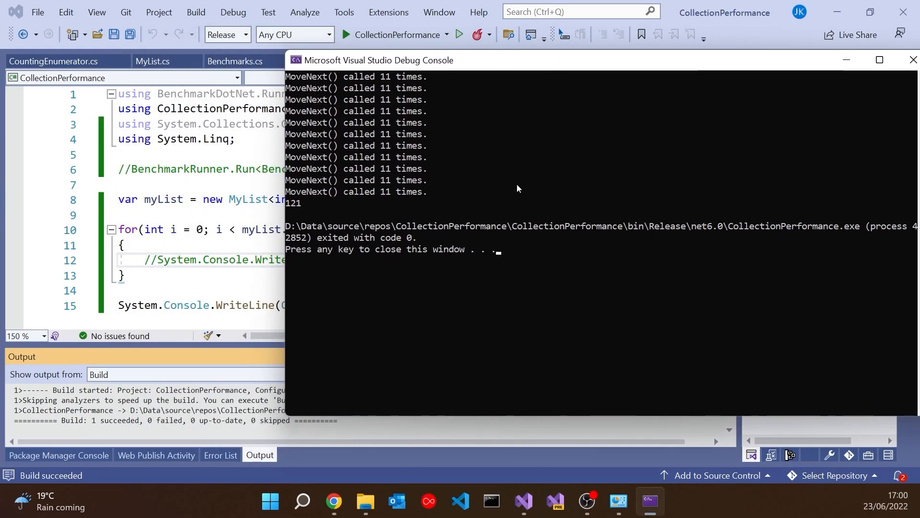
pyautogui.moveTo(911, 59)
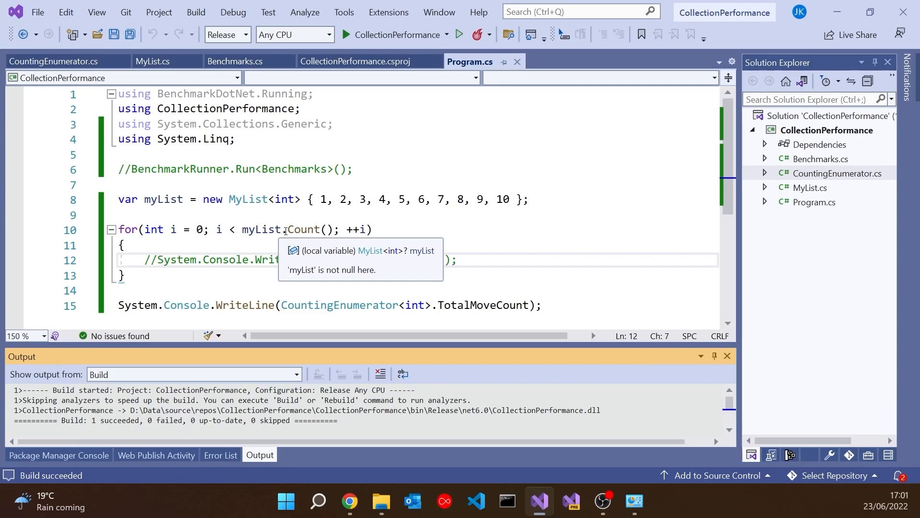
# - Use Quick Actions to implement ICollection<T> through the inner list and select the Count property
pyautogui.click(154, 61)
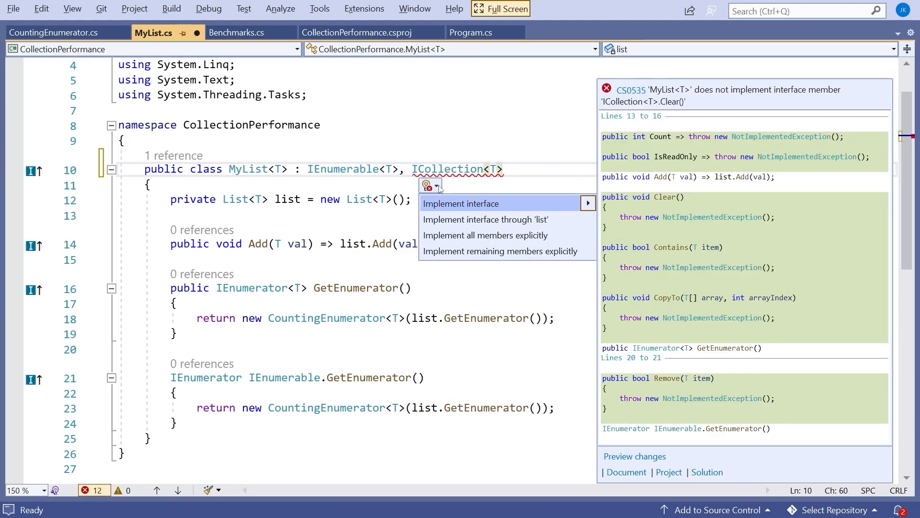
pyautogui.moveTo(485, 218)
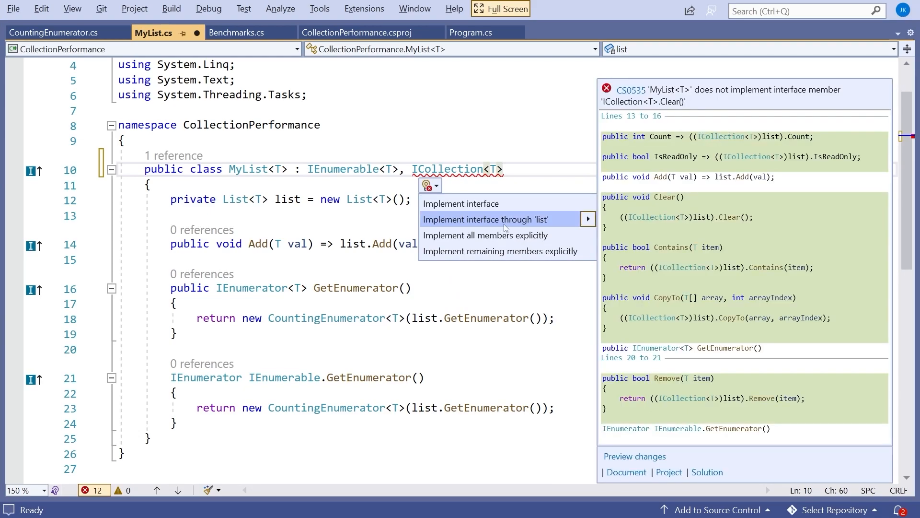
pyautogui.click(484, 219)
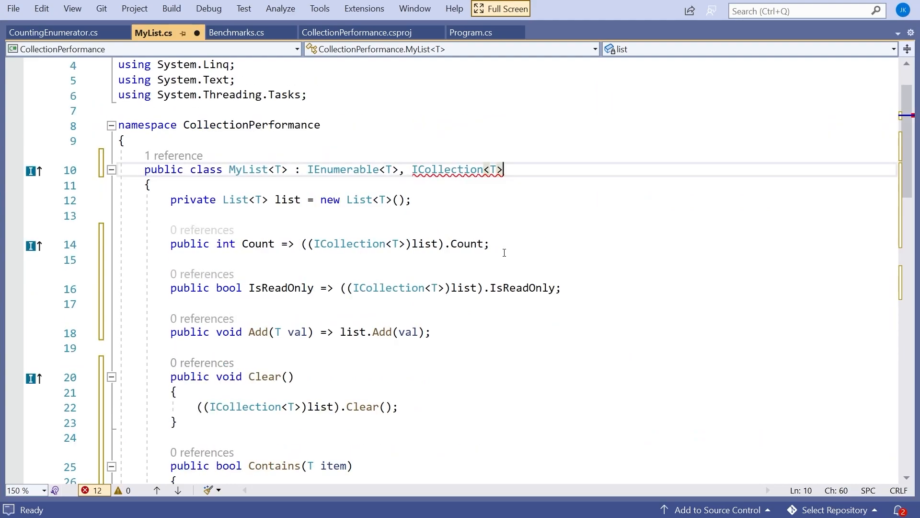
pyautogui.scroll(-3)
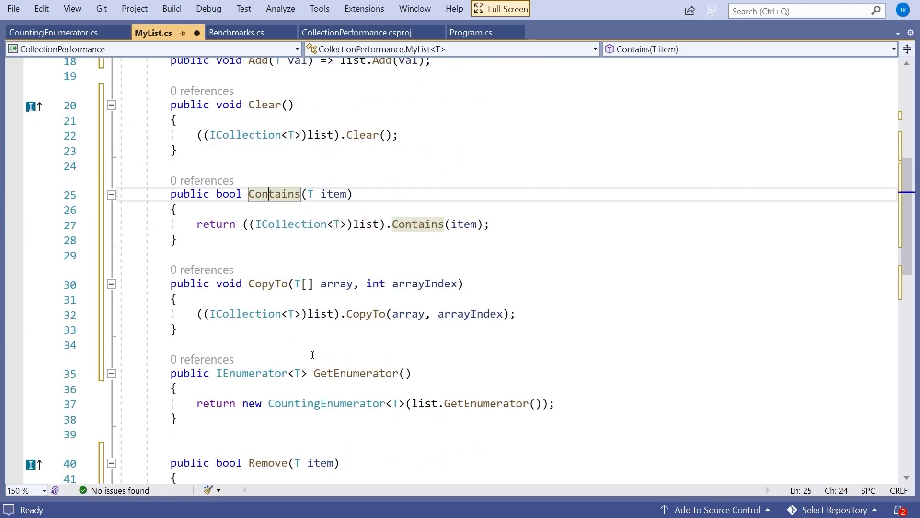
pyautogui.scroll(3)
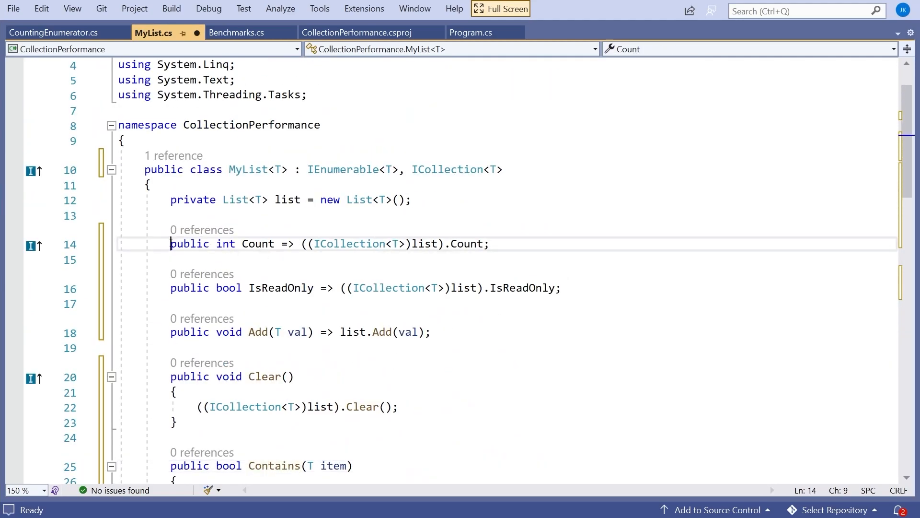
pyautogui.tripleClick(329, 244)
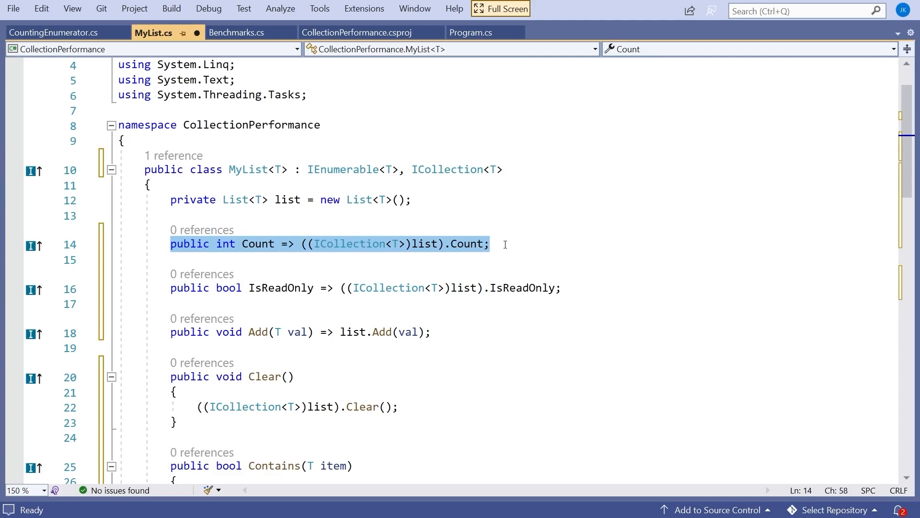
pyautogui.moveTo(287, 199)
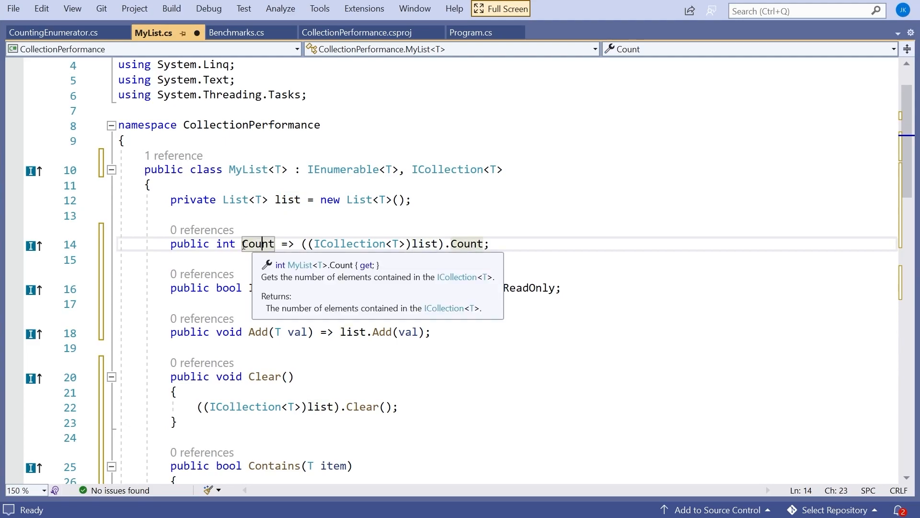
# - Return to Program.cs and its for loop over myList.Count()
pyautogui.click(470, 32)
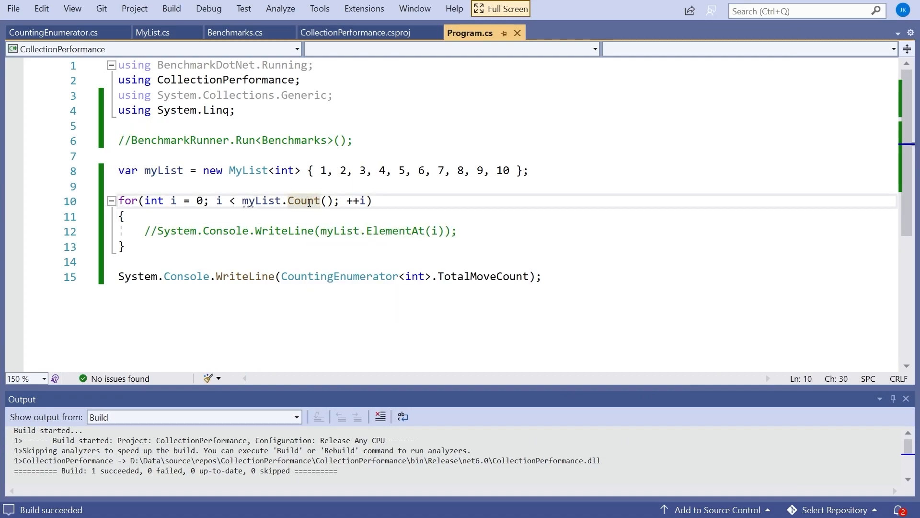
# - In MyList.cs, briefly comment out ', ICollection<T>' with // and then restore it
pyautogui.click(154, 32)
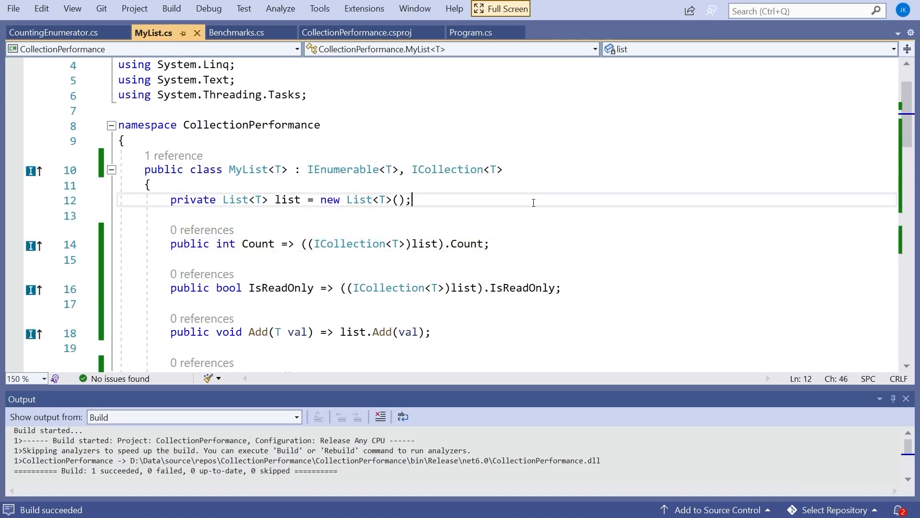
pyautogui.doubleClick(448, 169)
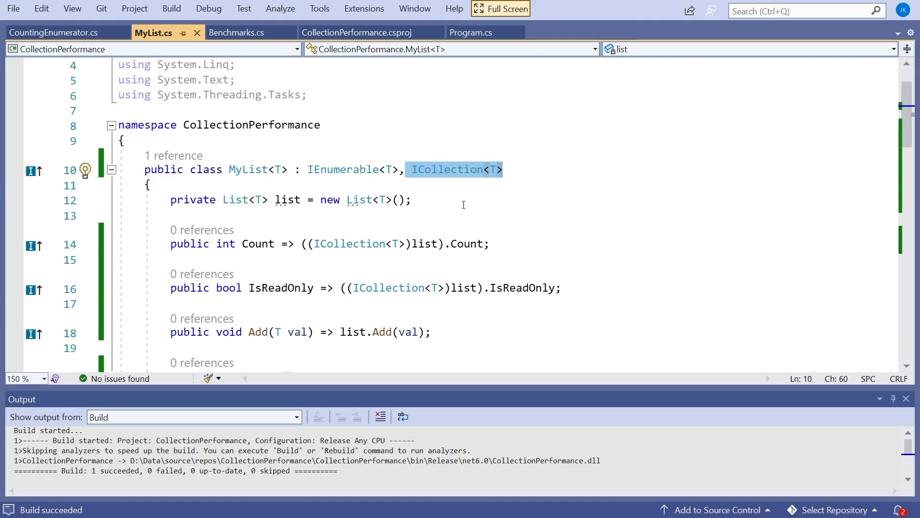
pyautogui.moveTo(448, 169)
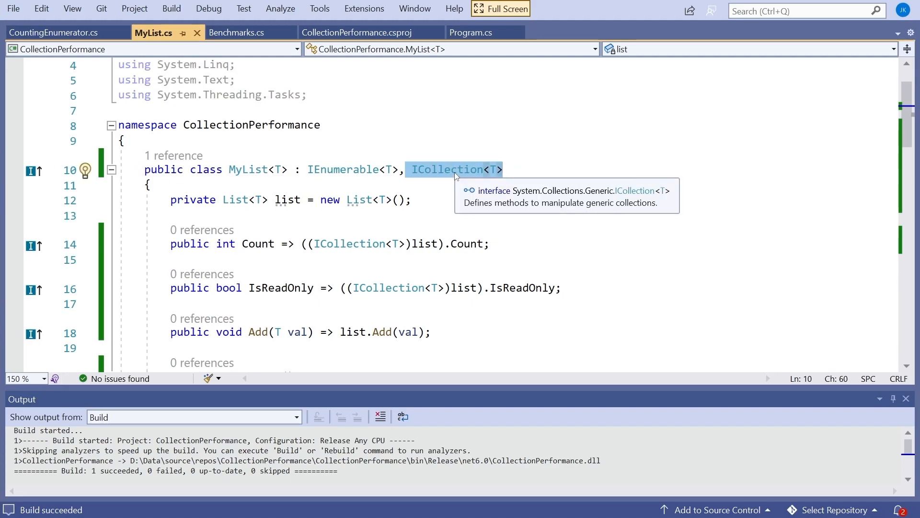
pyautogui.moveTo(276, 272)
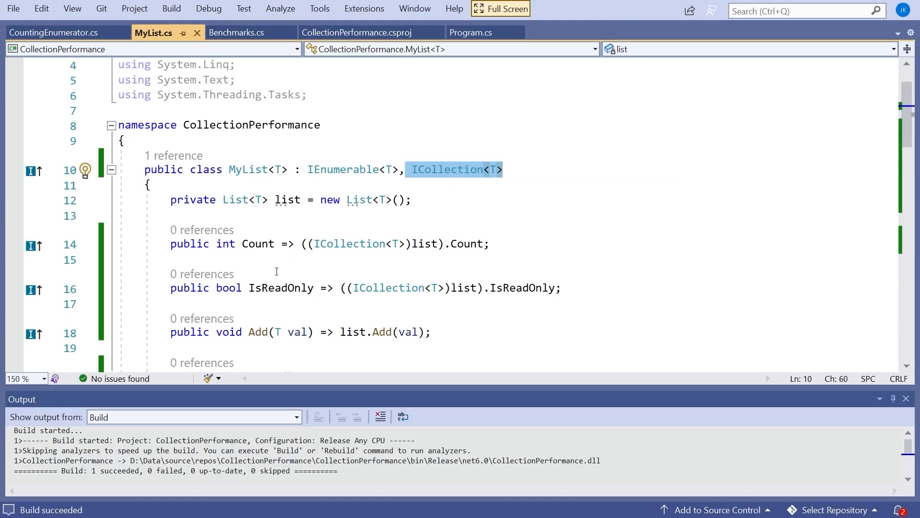
pyautogui.moveTo(257, 243)
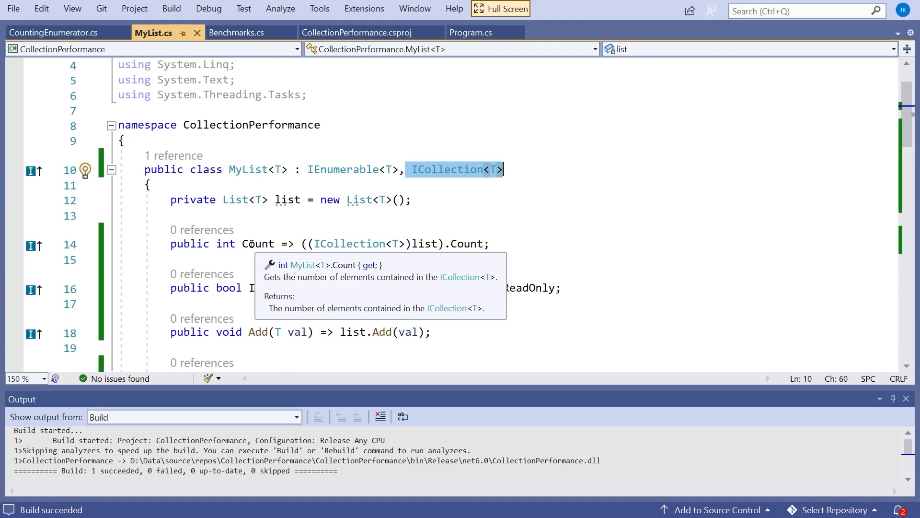
pyautogui.moveTo(475, 244)
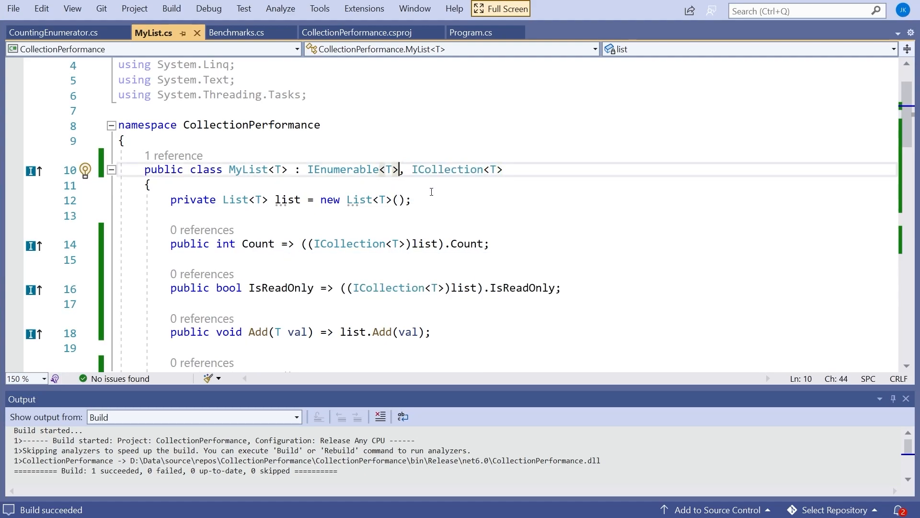
pyautogui.write('//')
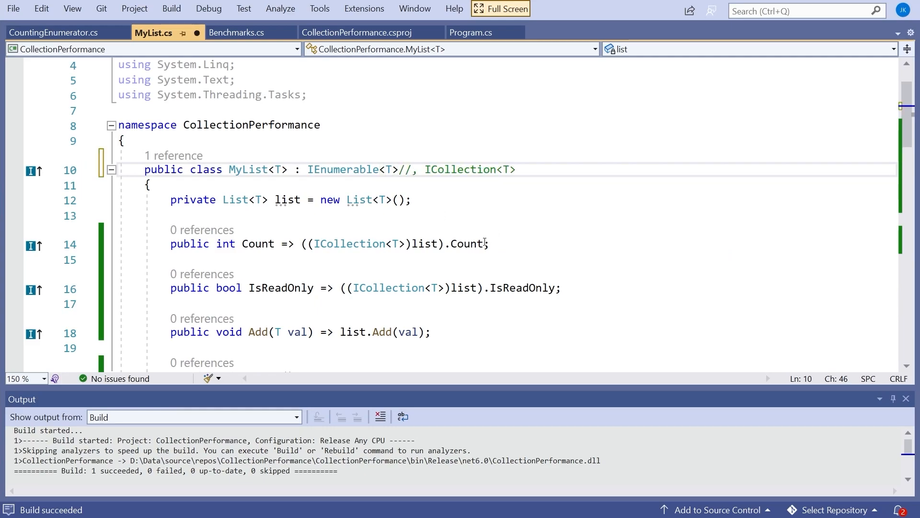
pyautogui.moveTo(473, 244)
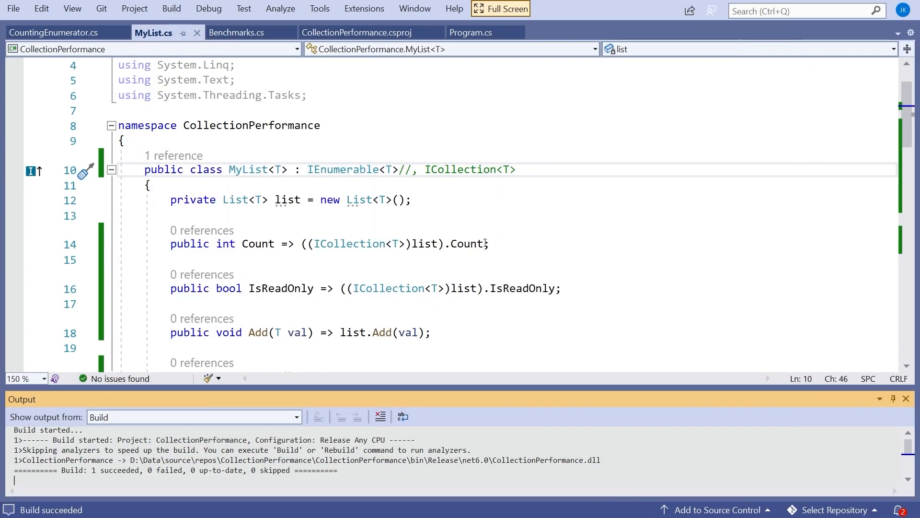
pyautogui.click(518, 168)
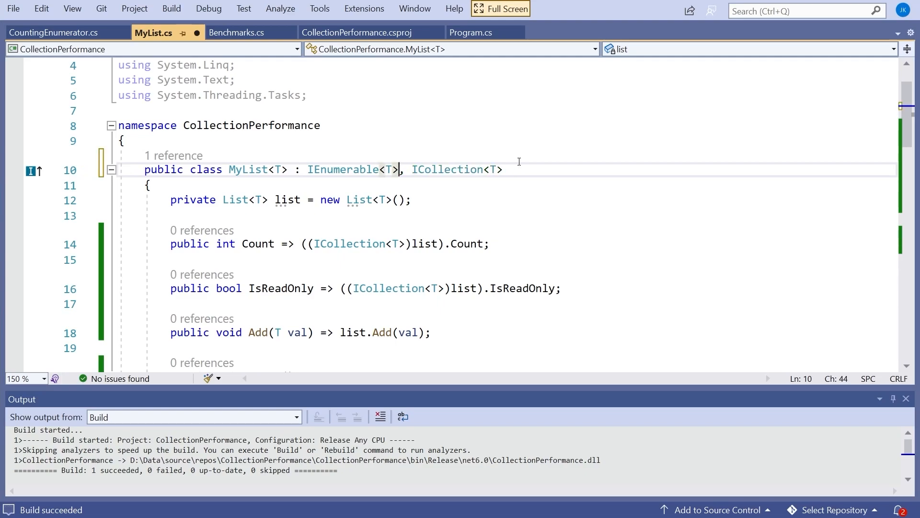
pyautogui.moveTo(238, 33)
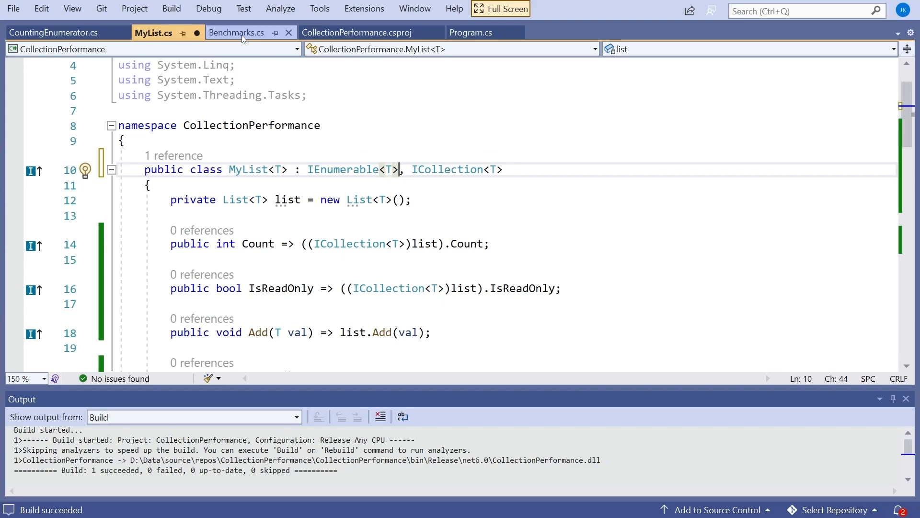
# - Glance at ForWithLinkedList in Benchmarks.cs, then return to Program.cs to re-enable the ElementAt print
pyautogui.click(237, 33)
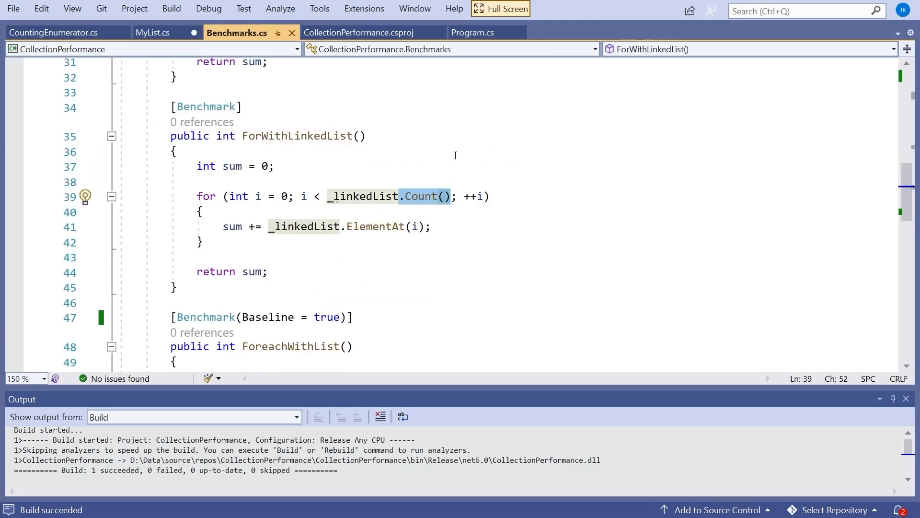
pyautogui.moveTo(423, 195)
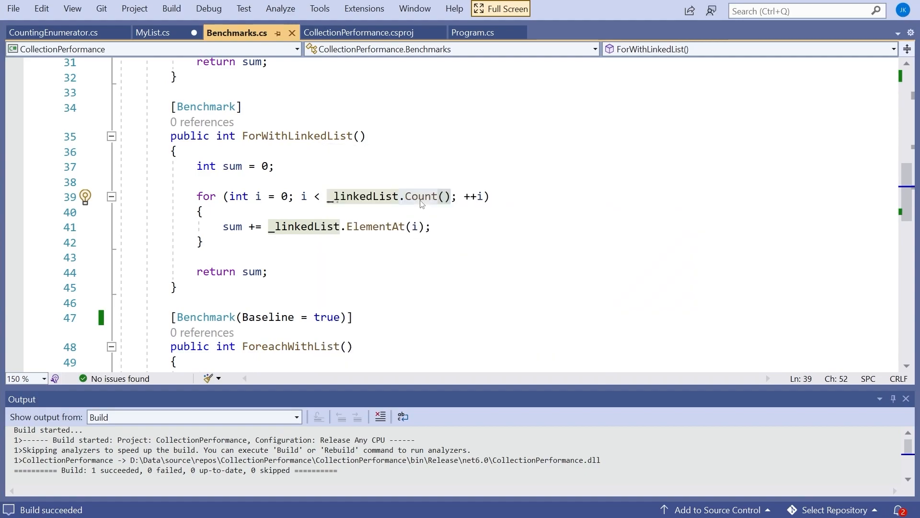
pyautogui.click(470, 32)
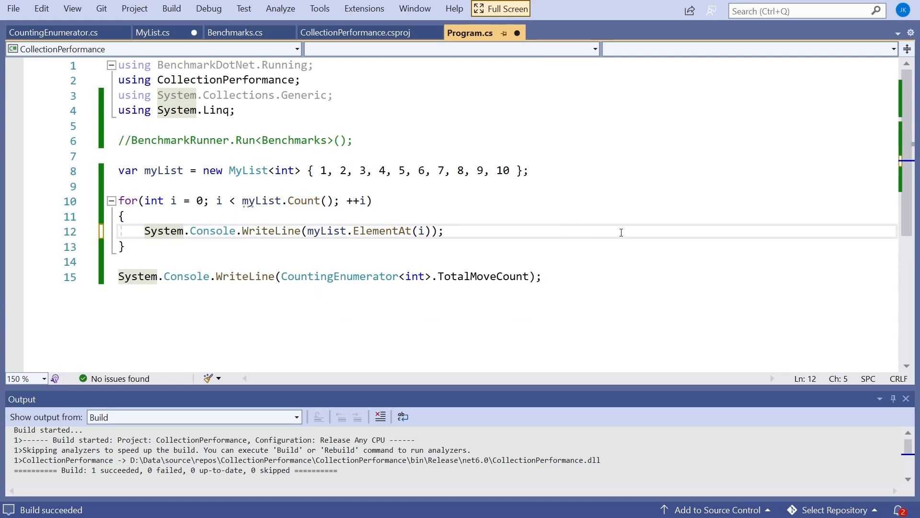
# - Run the program with F5 to see each element printed with MoveNext counts totalling 55
pyautogui.press('F5')
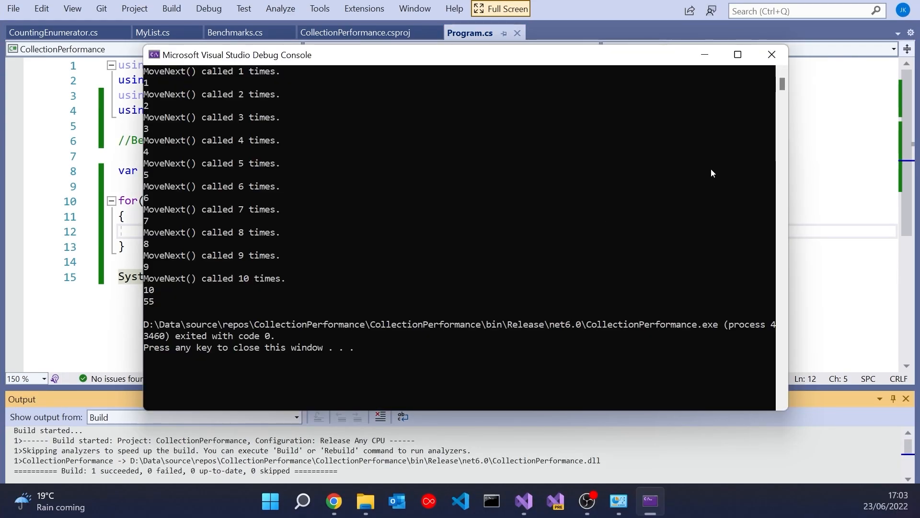
pyautogui.moveTo(245, 96)
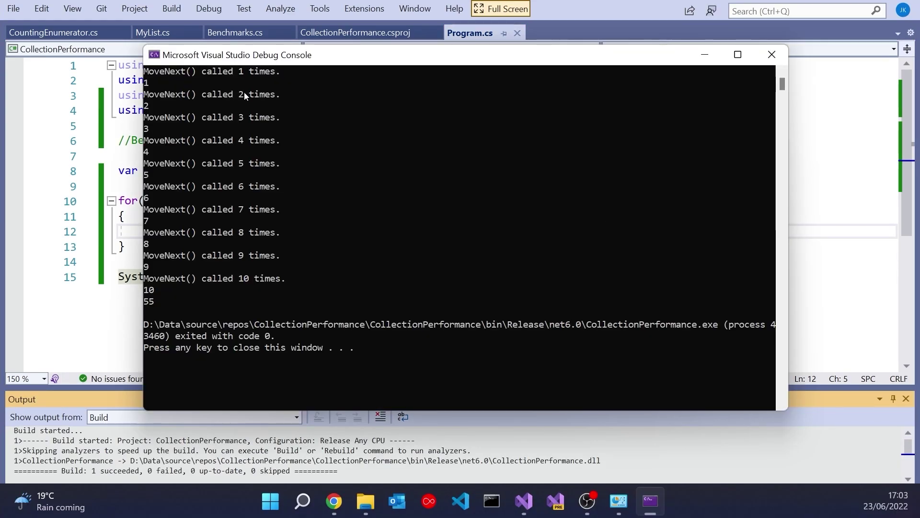
pyautogui.moveTo(242, 151)
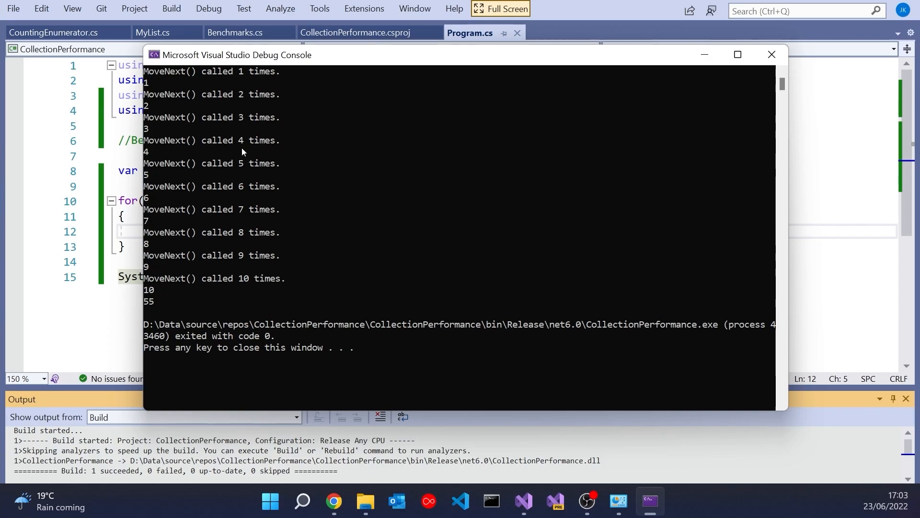
pyautogui.moveTo(184, 306)
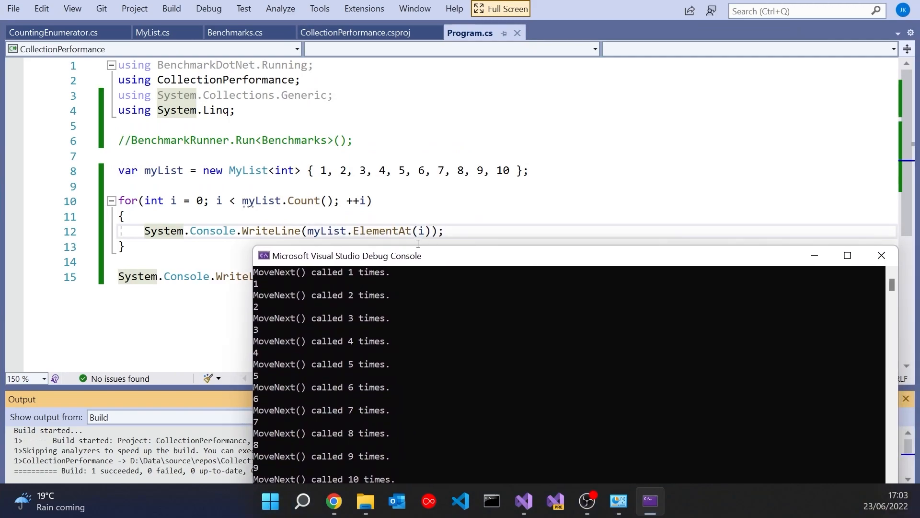
pyautogui.moveTo(421, 231)
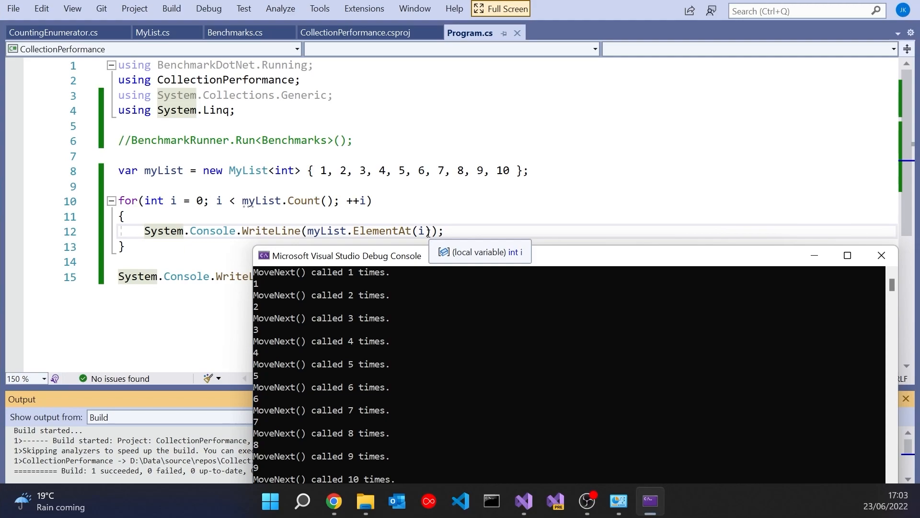
pyautogui.moveTo(350, 304)
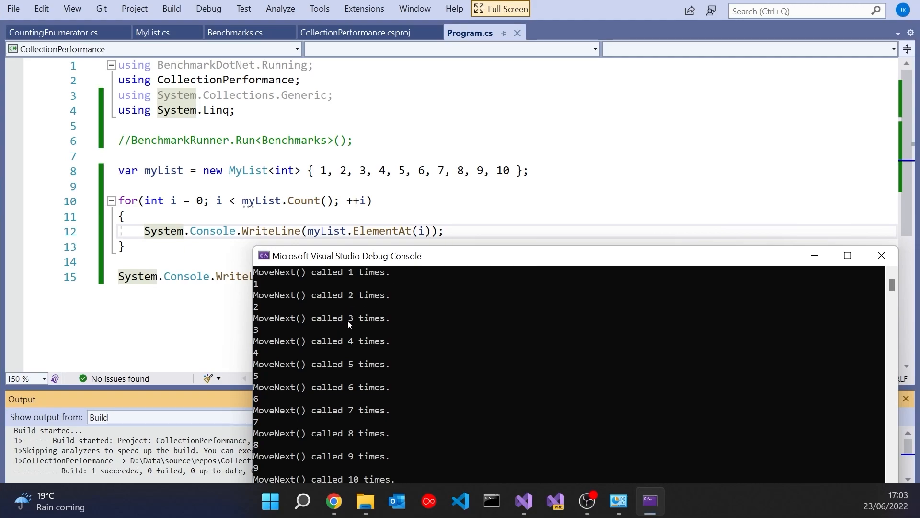
pyautogui.moveTo(319, 362)
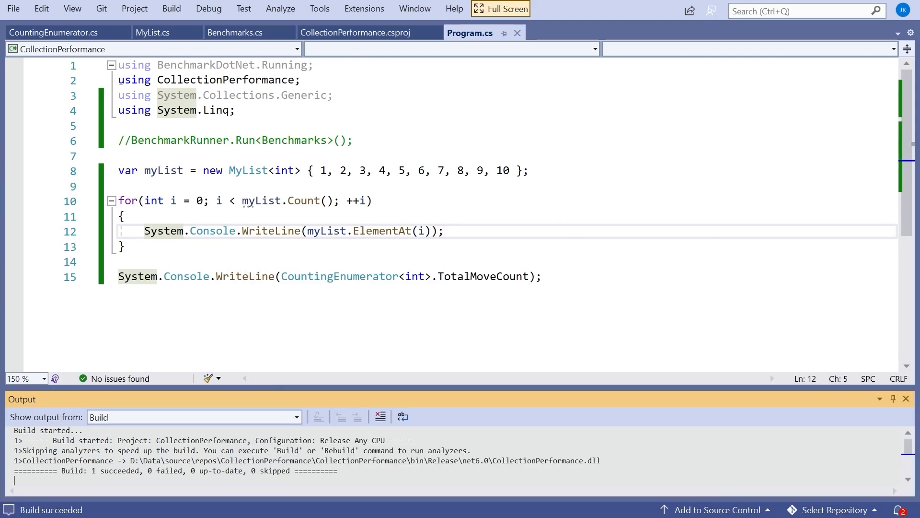
pyautogui.moveTo(153, 33)
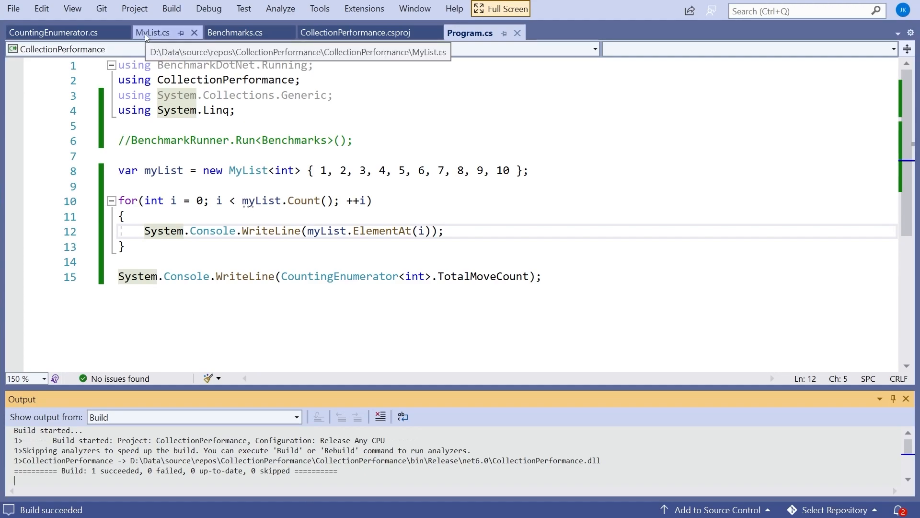
# - Add ', IList<T>' to MyList and implement it by forwarding to the inner 'list' via Quick Actions
pyautogui.click(152, 32)
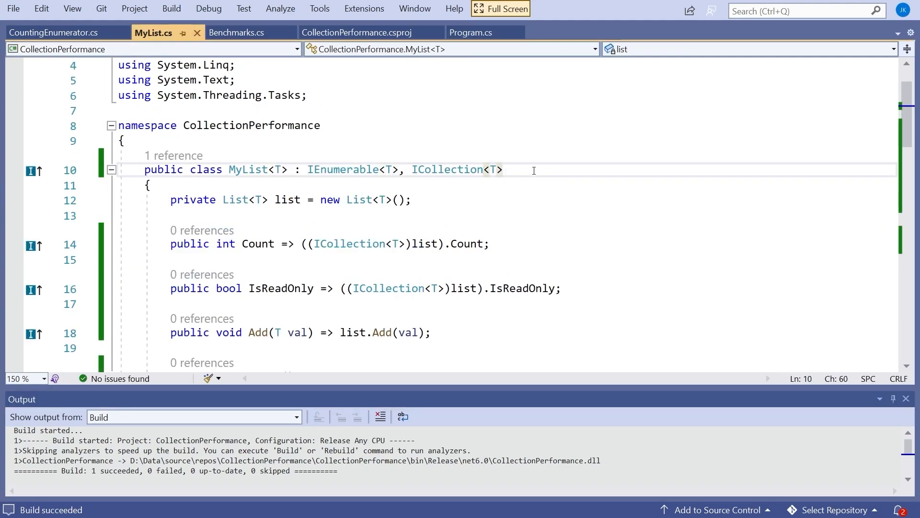
pyautogui.write(',')
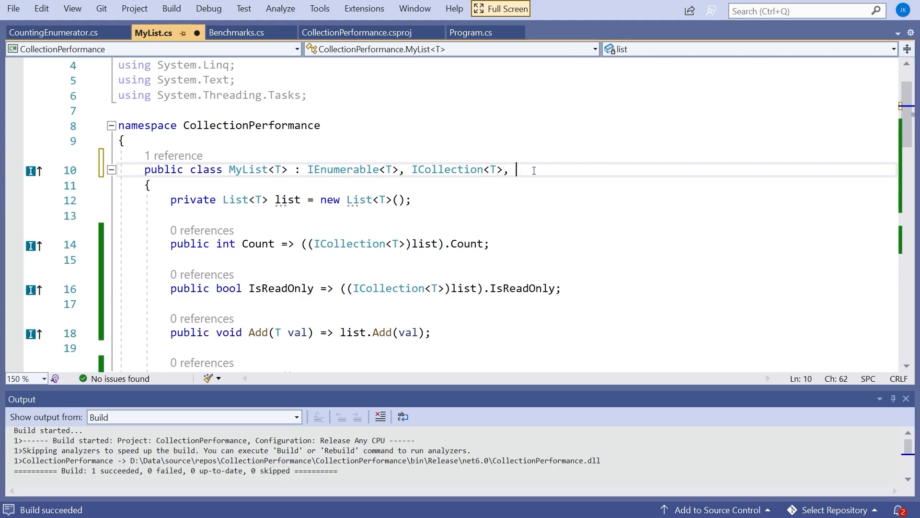
pyautogui.write('IList<T>')
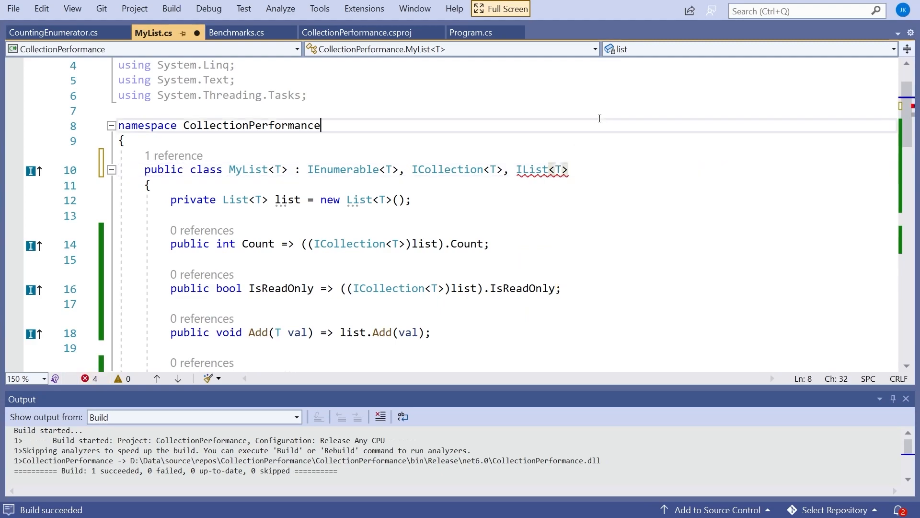
pyautogui.rightClick(535, 170)
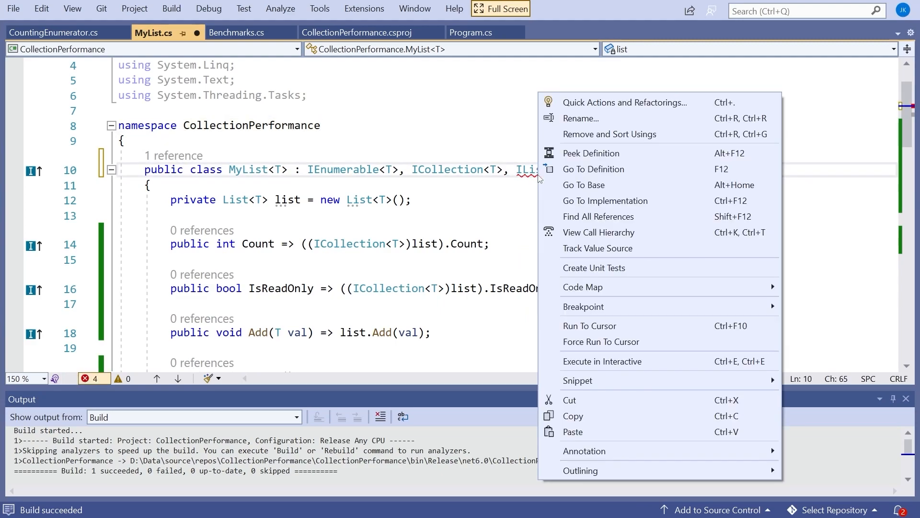
pyautogui.click(624, 102)
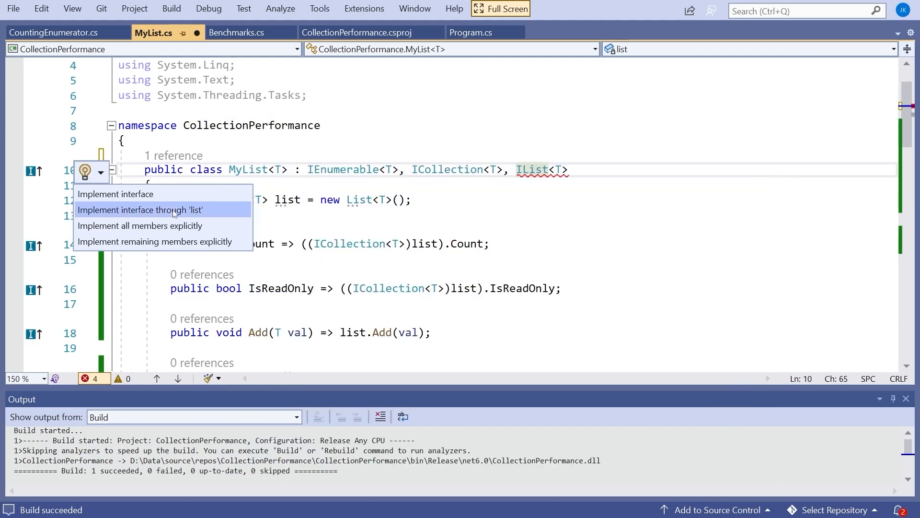
pyautogui.click(140, 210)
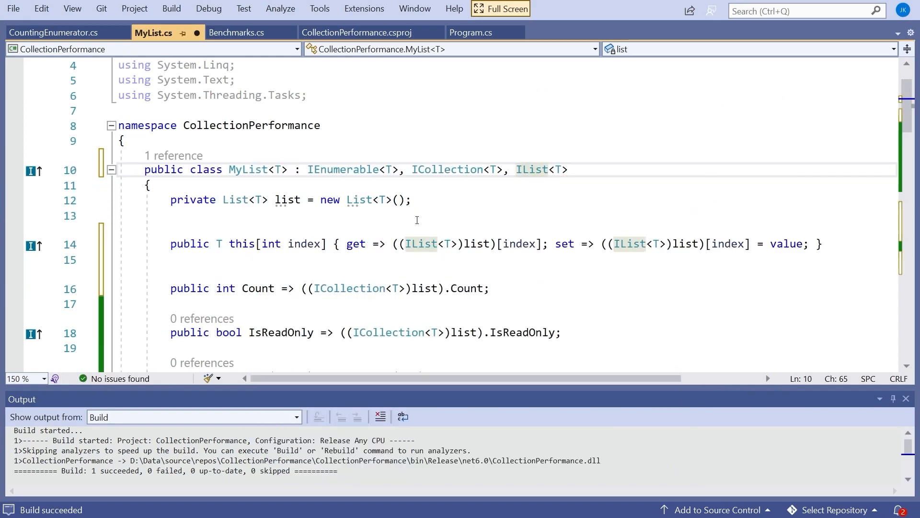
# - Reformat the forwarding indexer so its get and set sit on separate lines
pyautogui.scroll(-3)
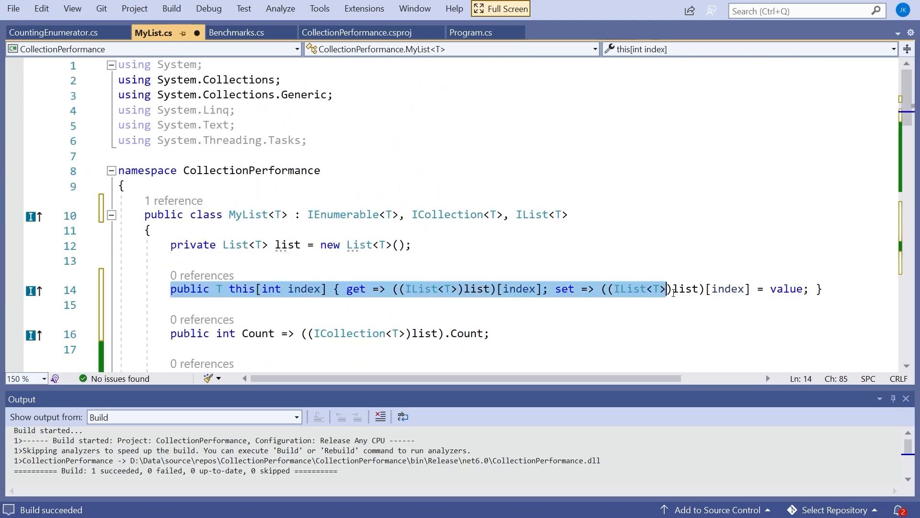
pyautogui.click(348, 289)
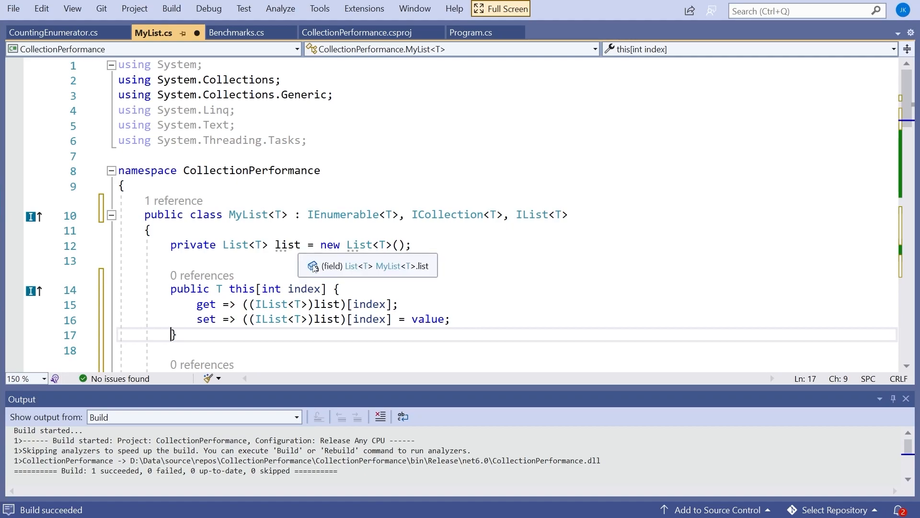
pyautogui.moveTo(308, 288)
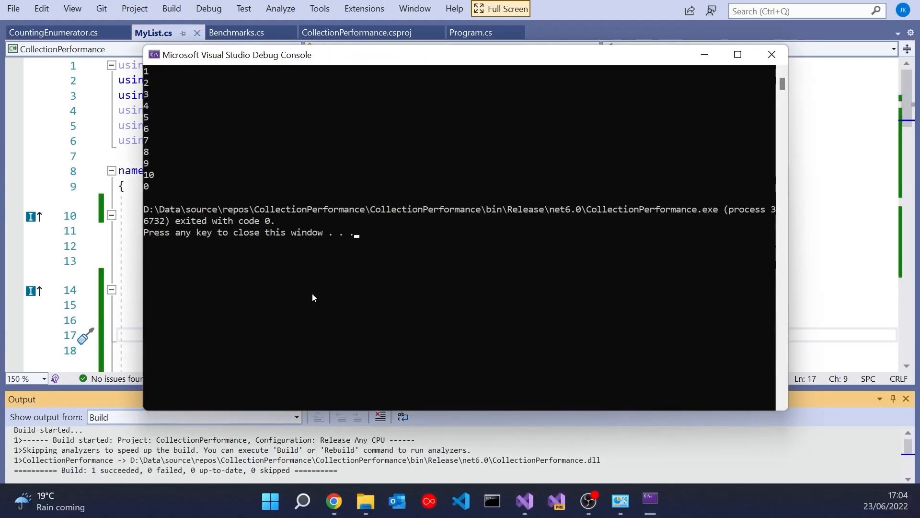
pyautogui.moveTo(289, 271)
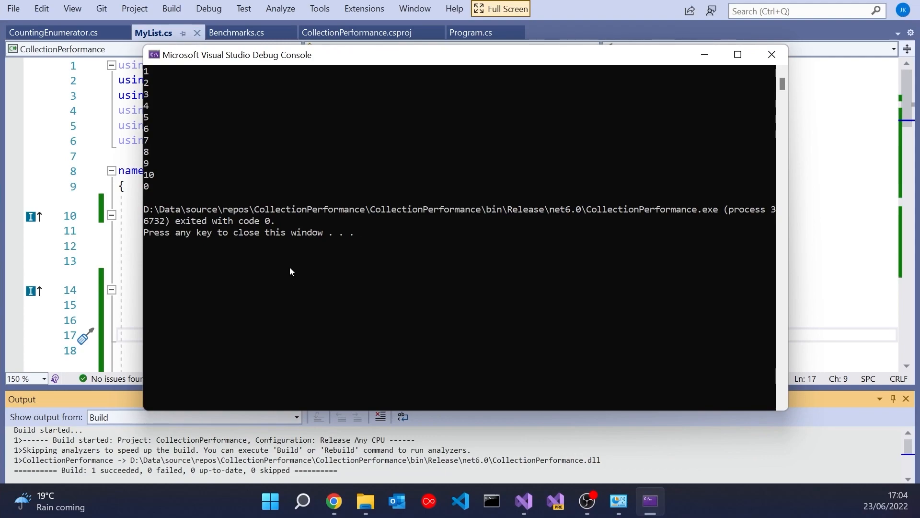
pyautogui.moveTo(310, 286)
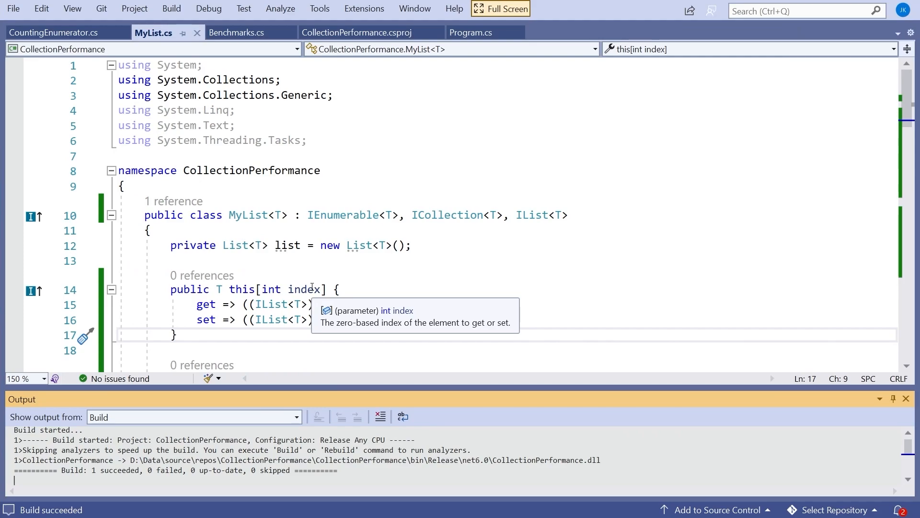
# - Review the loop in Program.cs, then select ', IList<T>' in MyList's declaration to comment it out
pyautogui.click(469, 33)
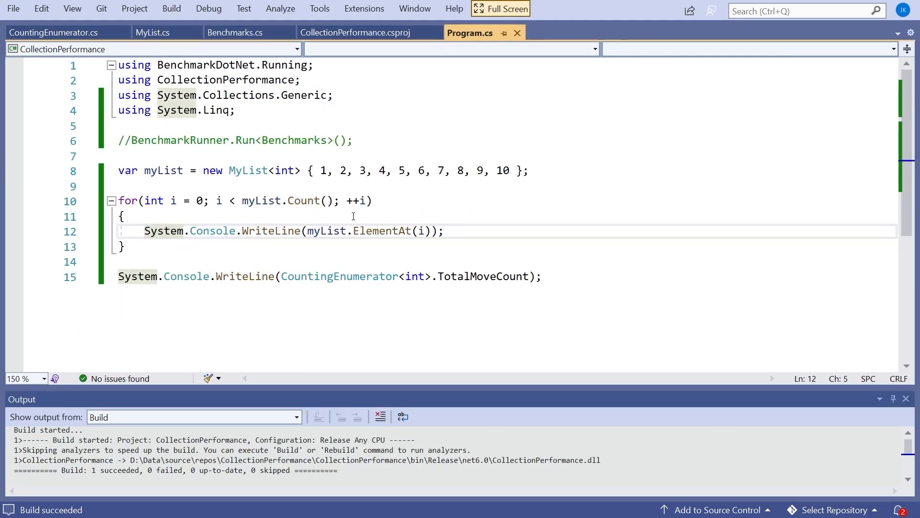
pyautogui.moveTo(419, 231)
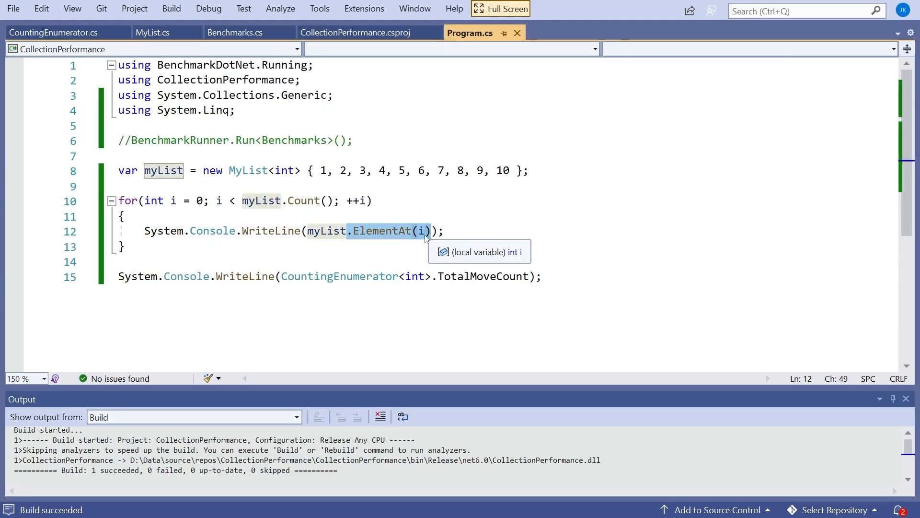
pyautogui.click(154, 33)
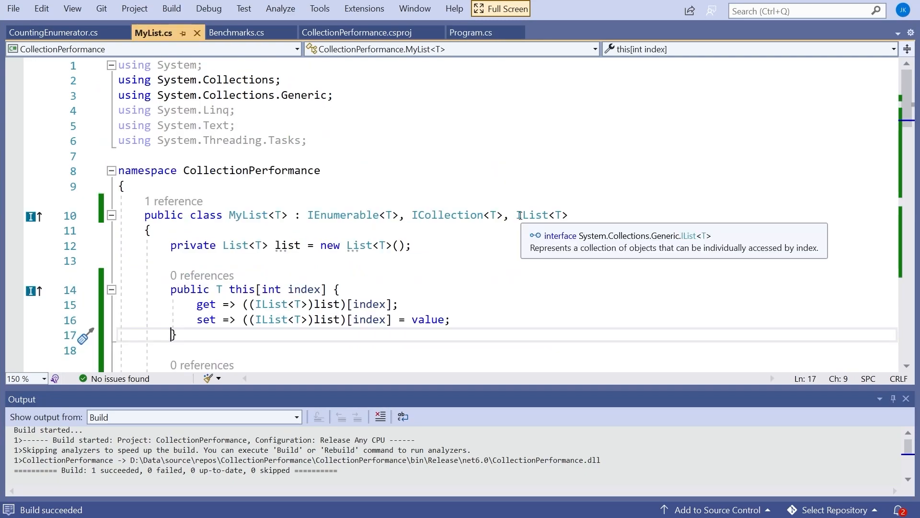
pyautogui.doubleClick(541, 215)
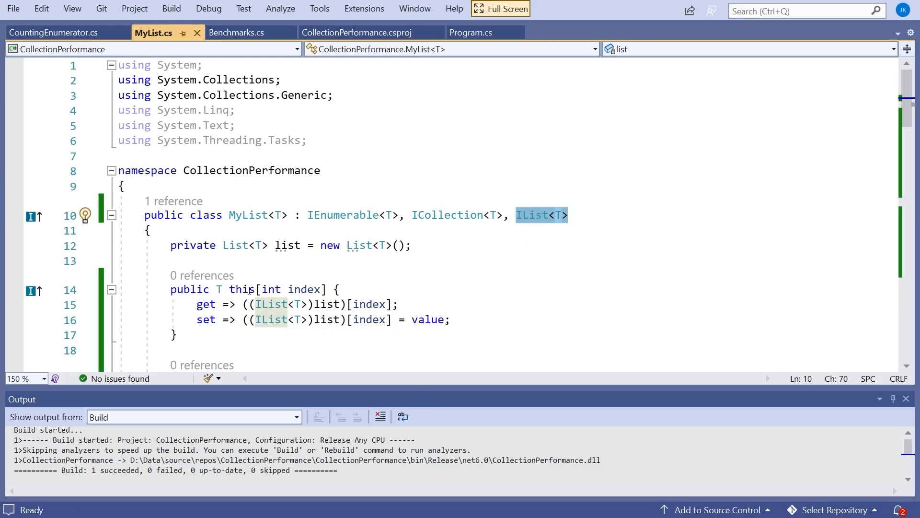
pyautogui.moveTo(460, 299)
pyautogui.write('//')
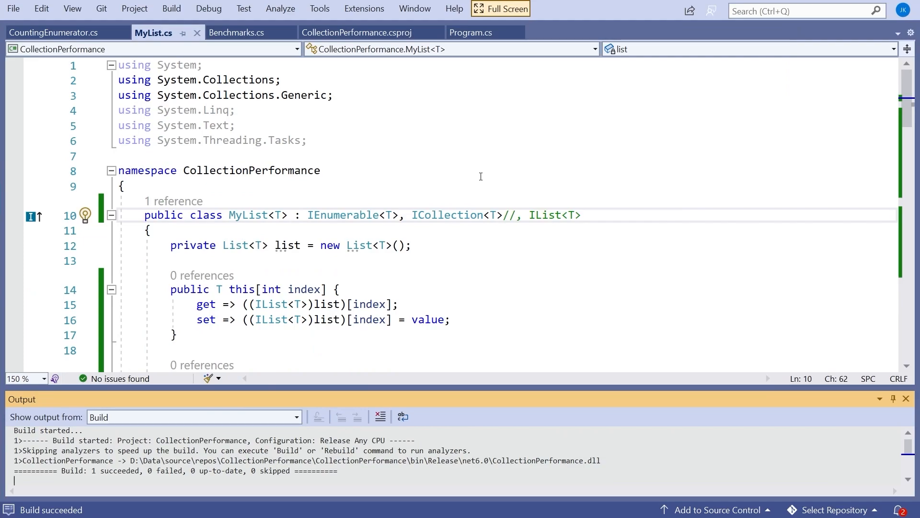
pyautogui.click(237, 32)
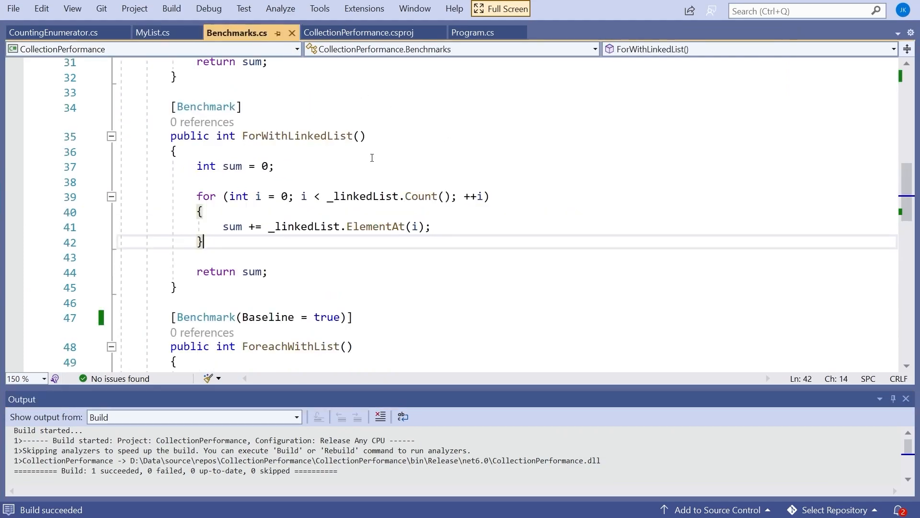
pyautogui.scroll(3)
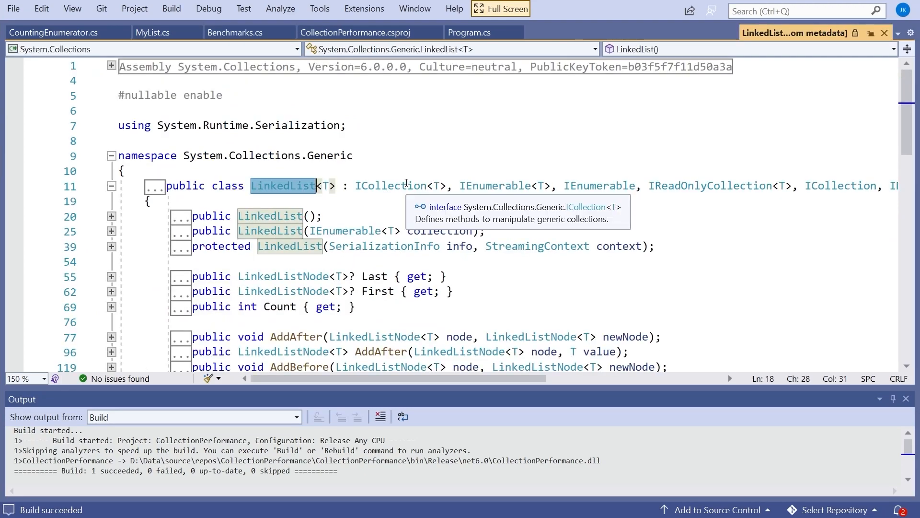
pyautogui.moveTo(448, 359)
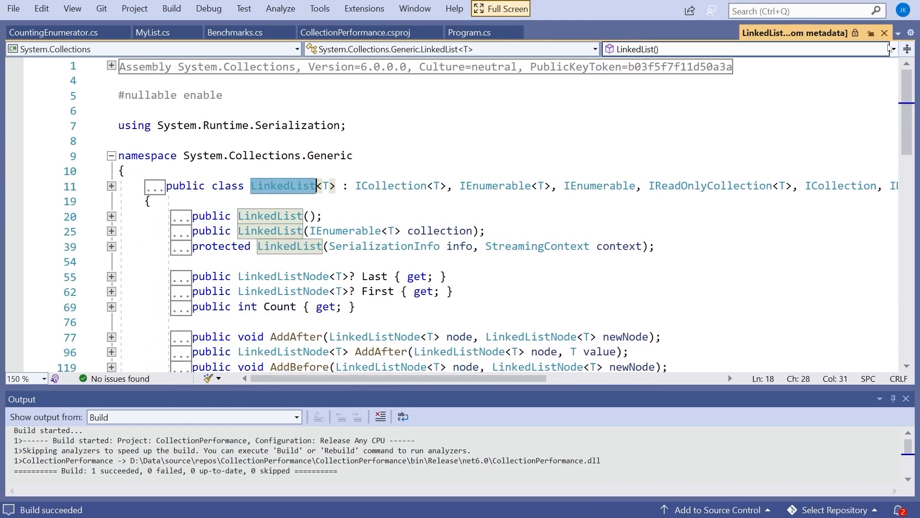
pyautogui.click(236, 33)
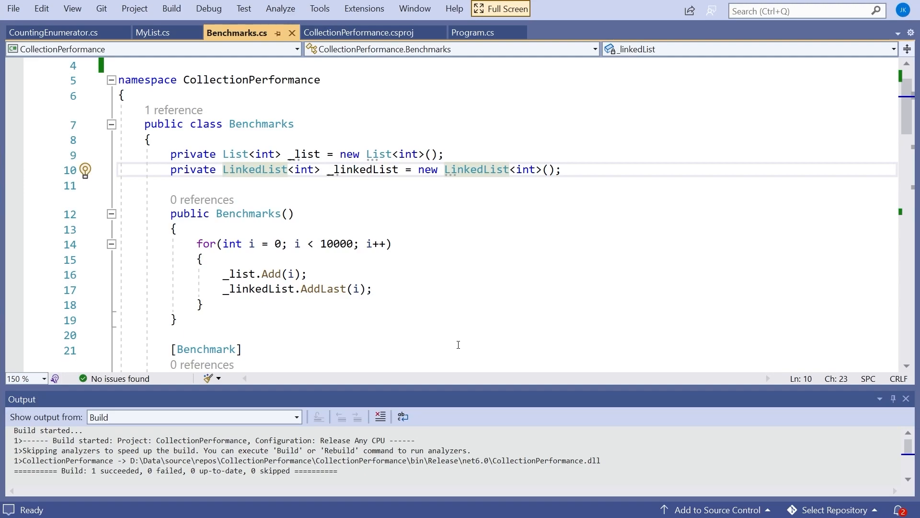
pyautogui.click(153, 33)
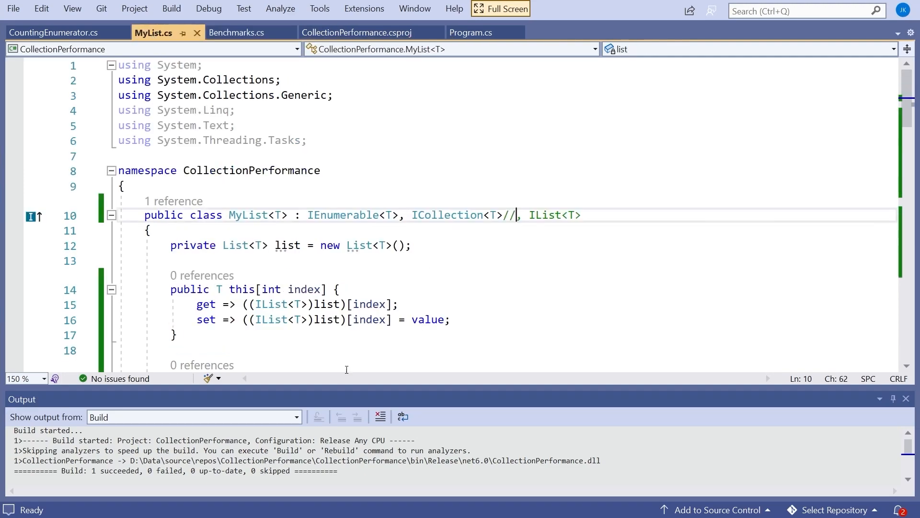
pyautogui.moveTo(538, 267)
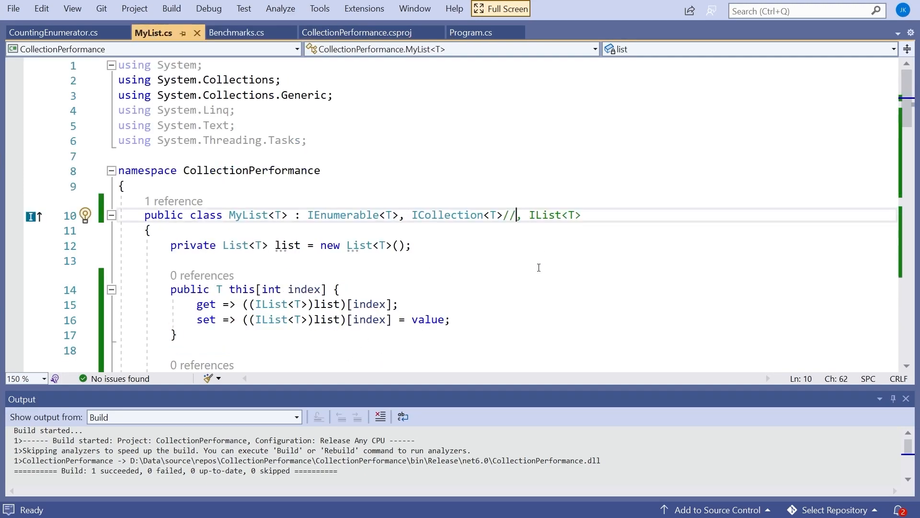